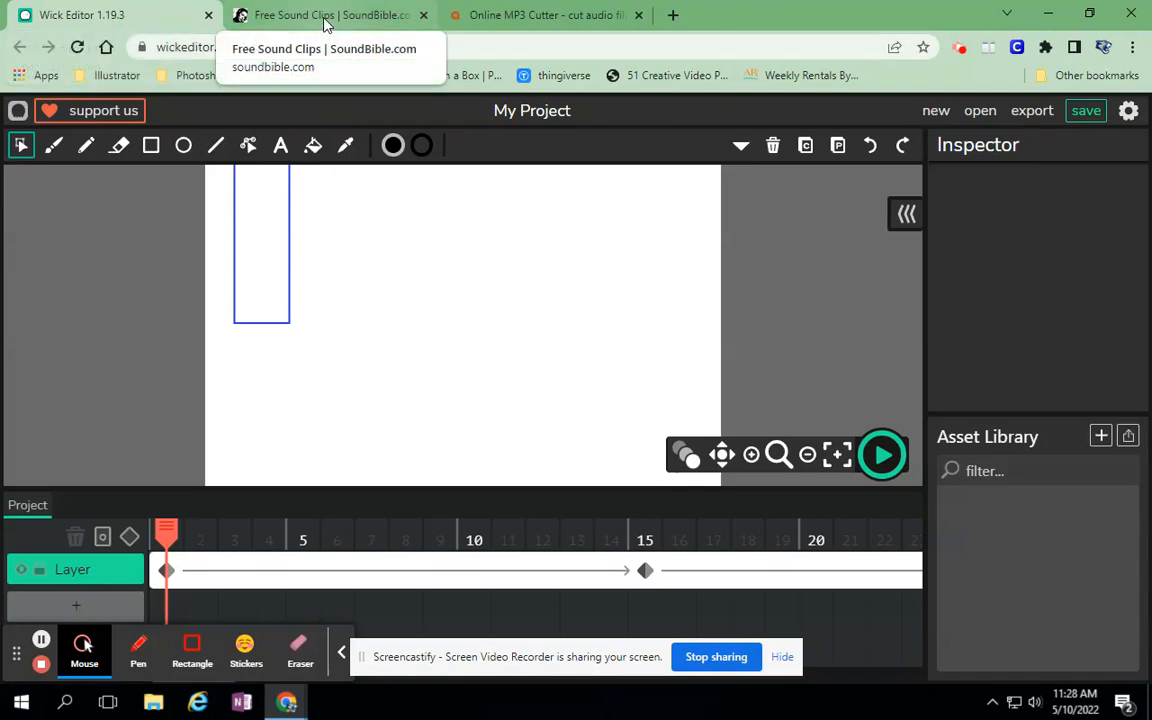
Switch to the SoundBible tab and preview the Service Bell Help clip
{"action": "left_click", "coordinate": [330, 15]}
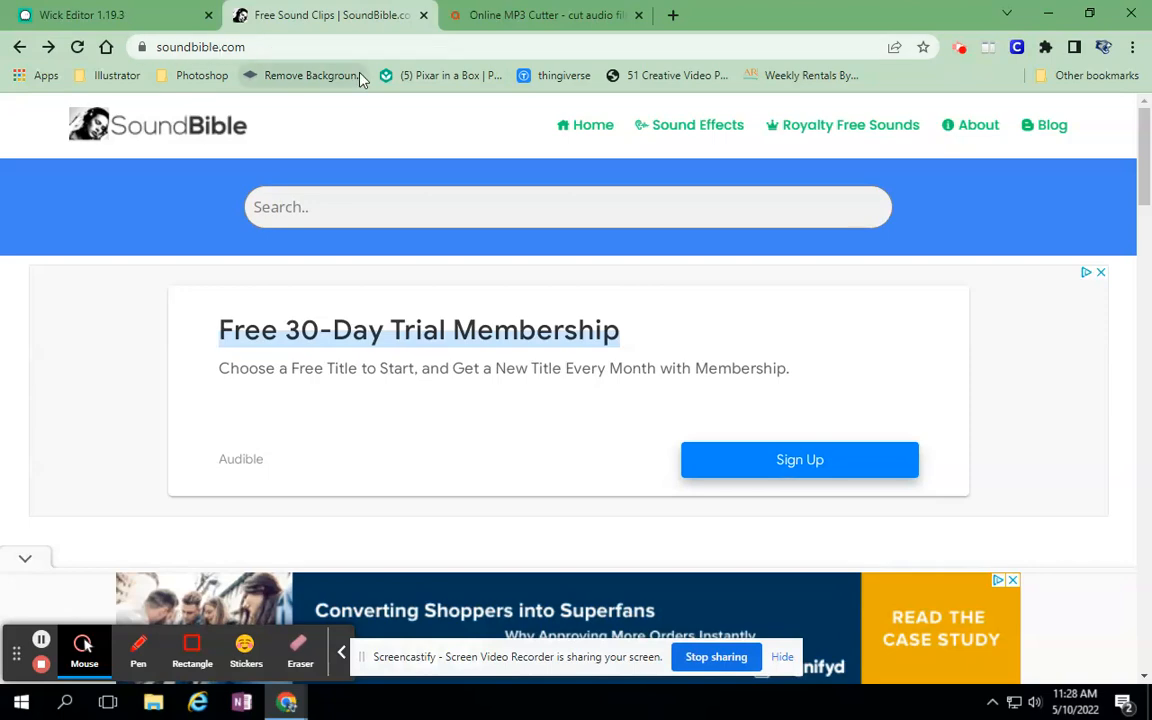
{"action": "scroll", "scroll_direction": "down", "scroll_amount": 3}
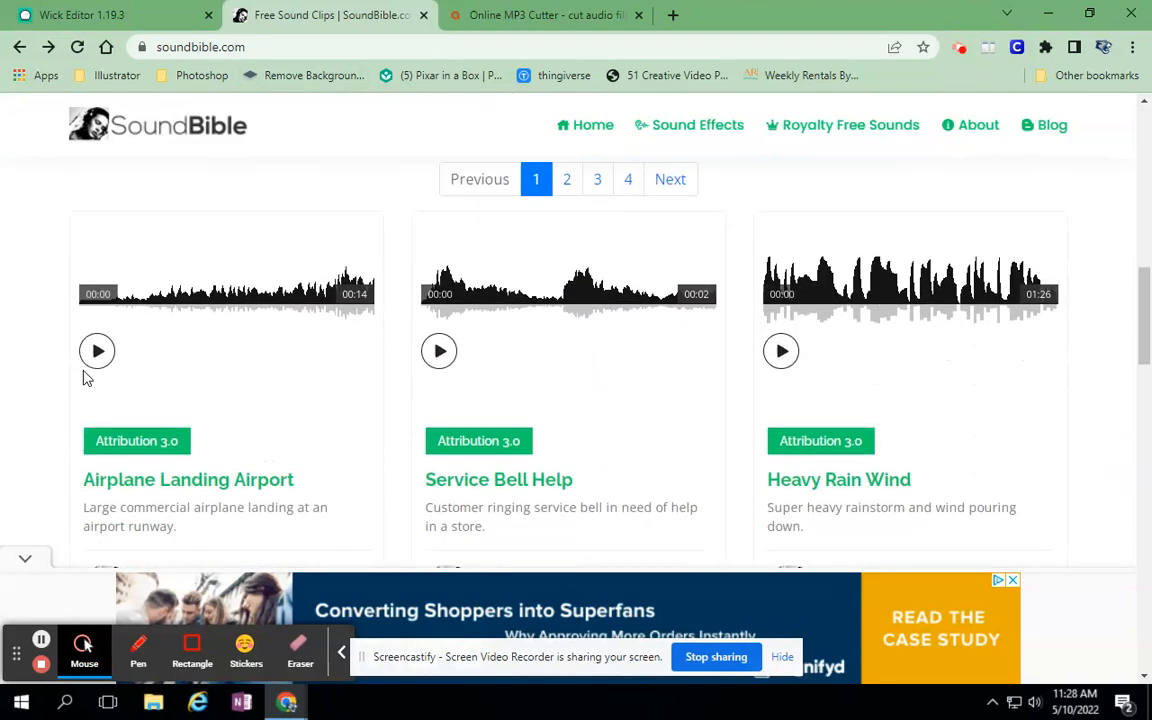
{"action": "scroll", "scroll_direction": "down", "scroll_amount": 3}
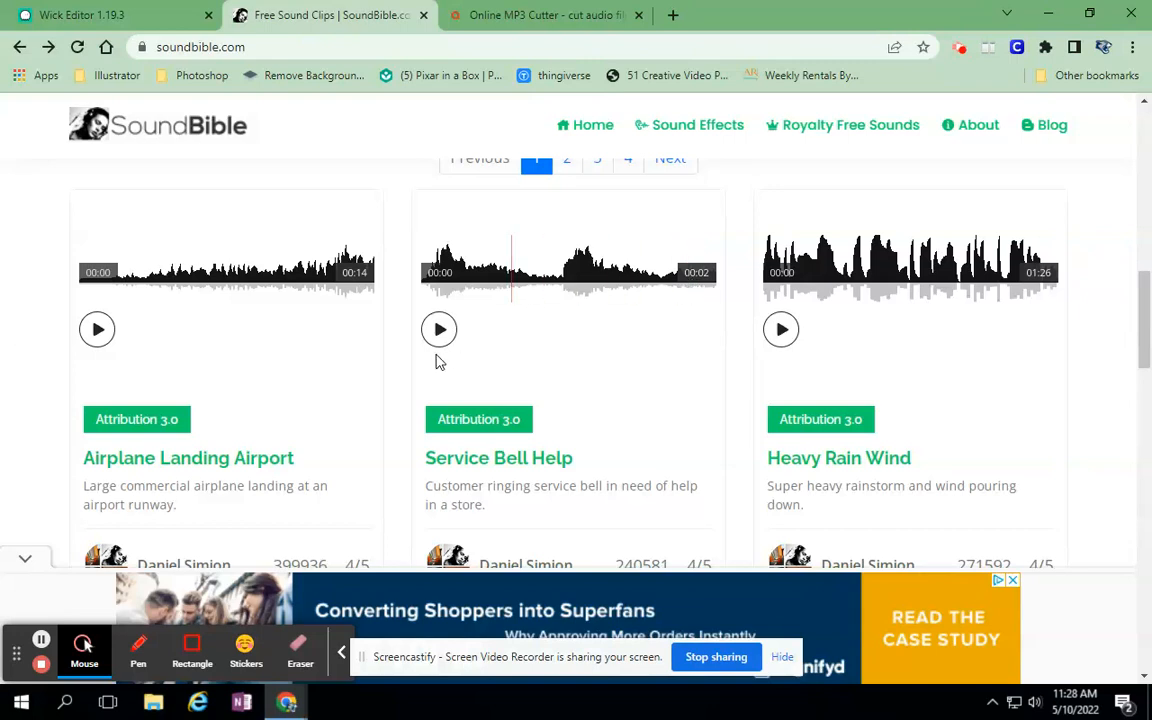
{"action": "left_click", "coordinate": [439, 329]}
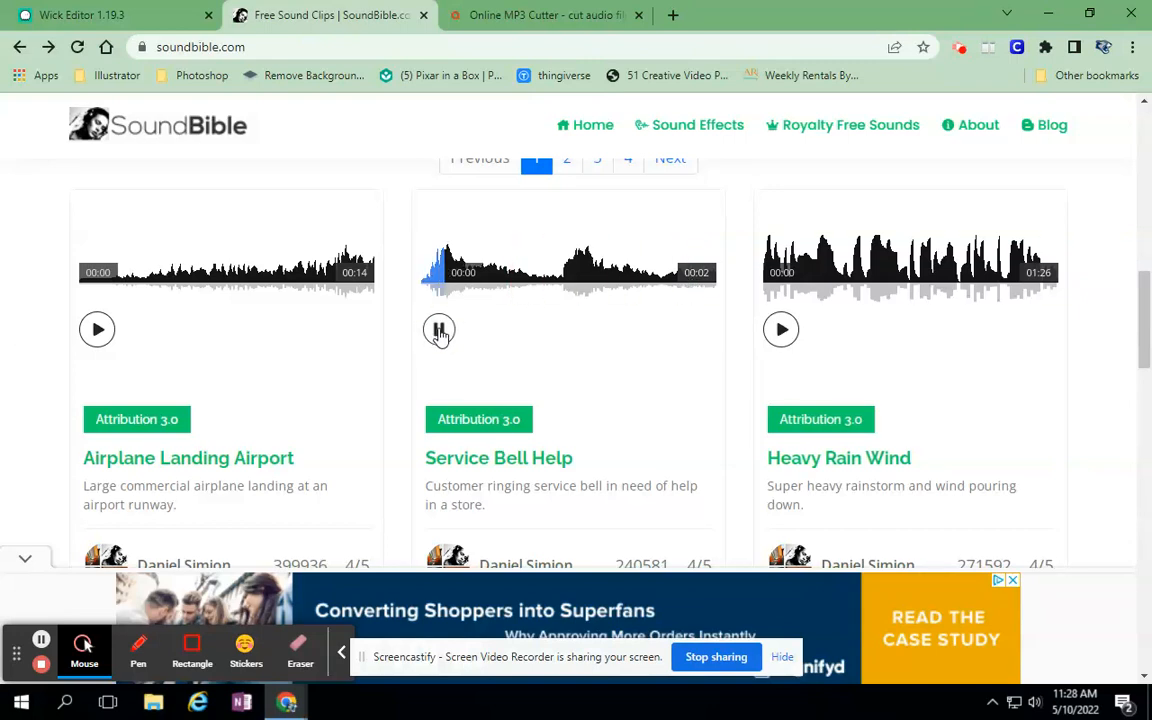
{"action": "left_click", "coordinate": [439, 330]}
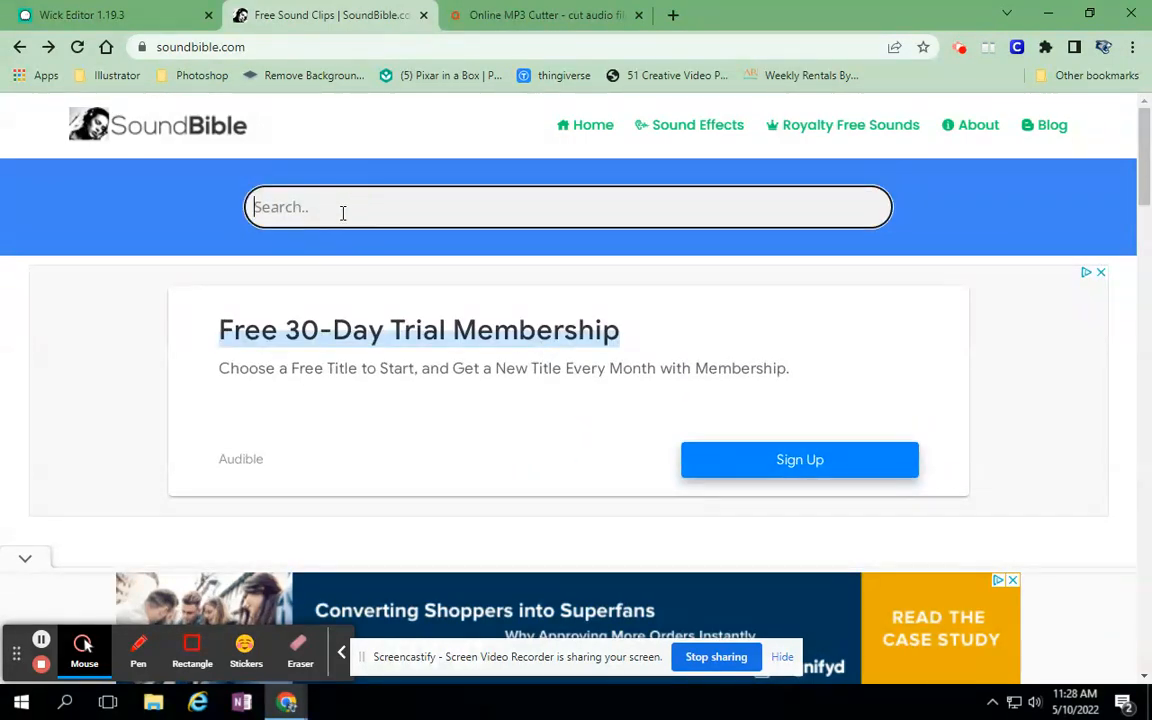
Search SoundBible for 'clappin', then preview and pause Auditorium Applause
{"action": "type", "text": "clappin"}
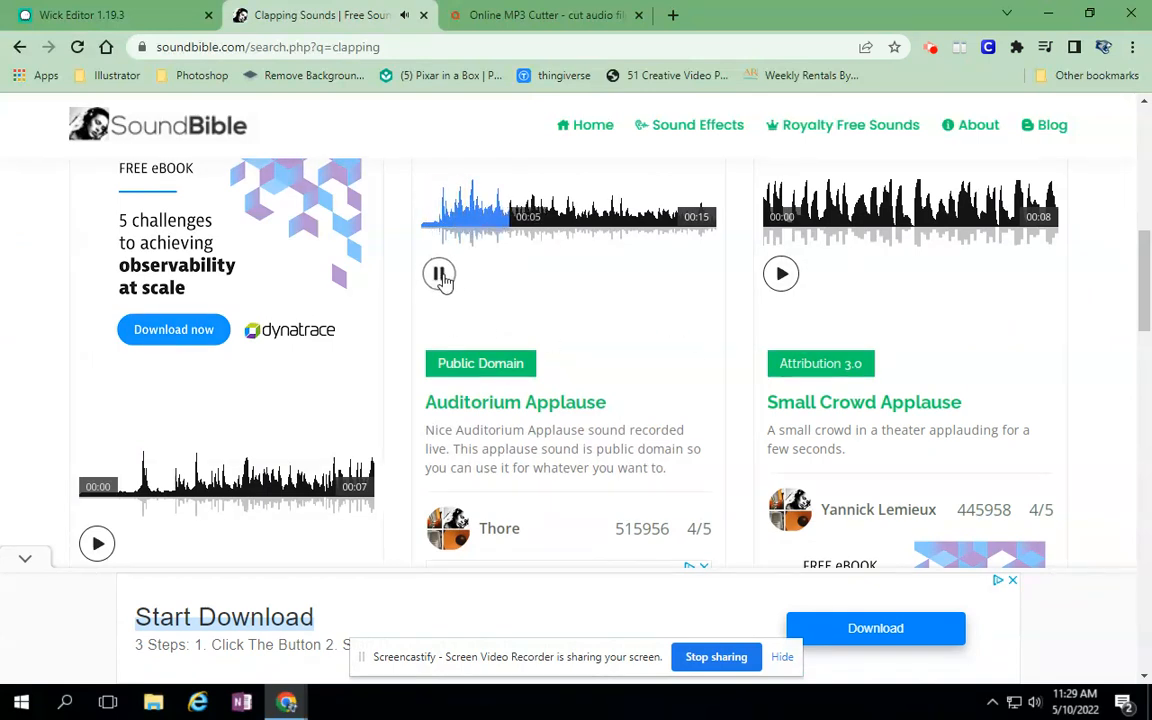
{"action": "left_click", "coordinate": [20, 47]}
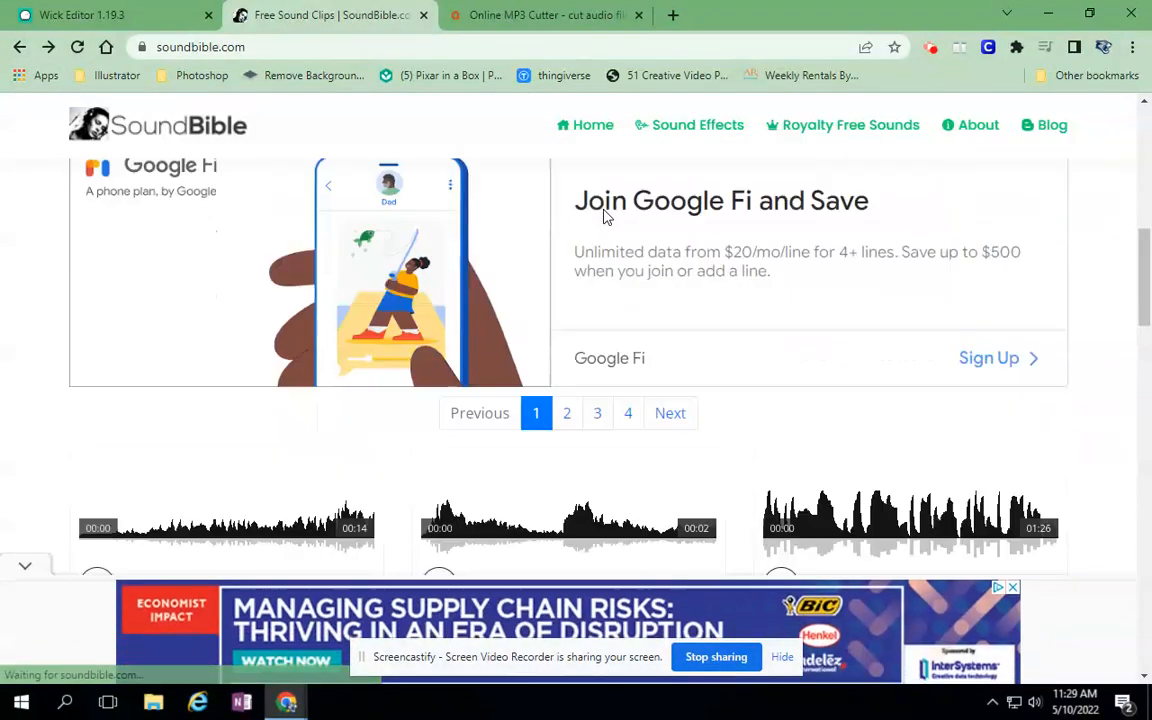
Open the Service Bell Help sound page from the home list
{"action": "scroll", "scroll_direction": "down", "scroll_amount": 3}
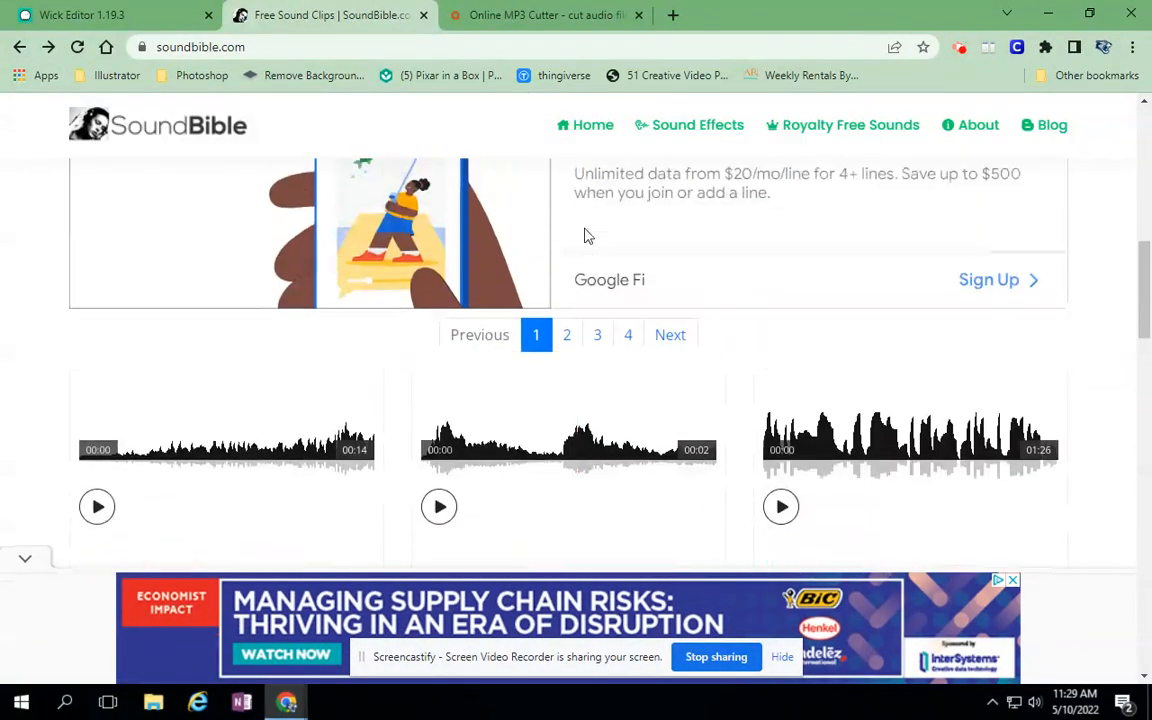
{"action": "scroll", "scroll_direction": "down", "scroll_amount": 3}
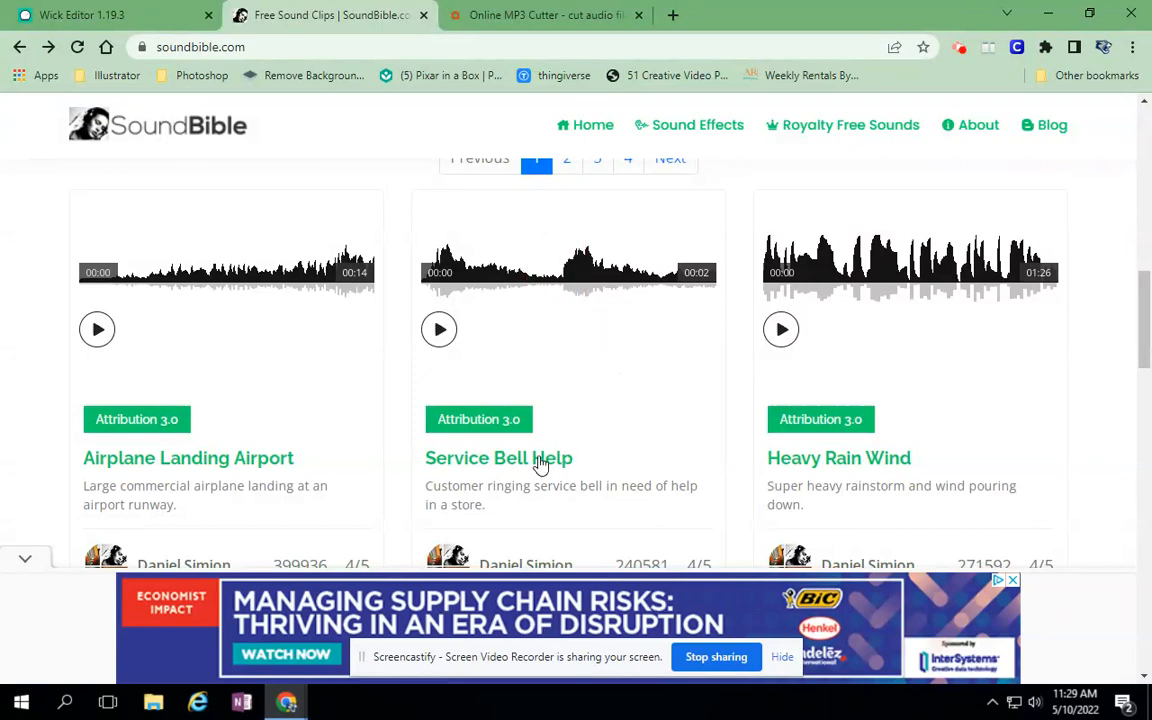
{"action": "left_click", "coordinate": [498, 457]}
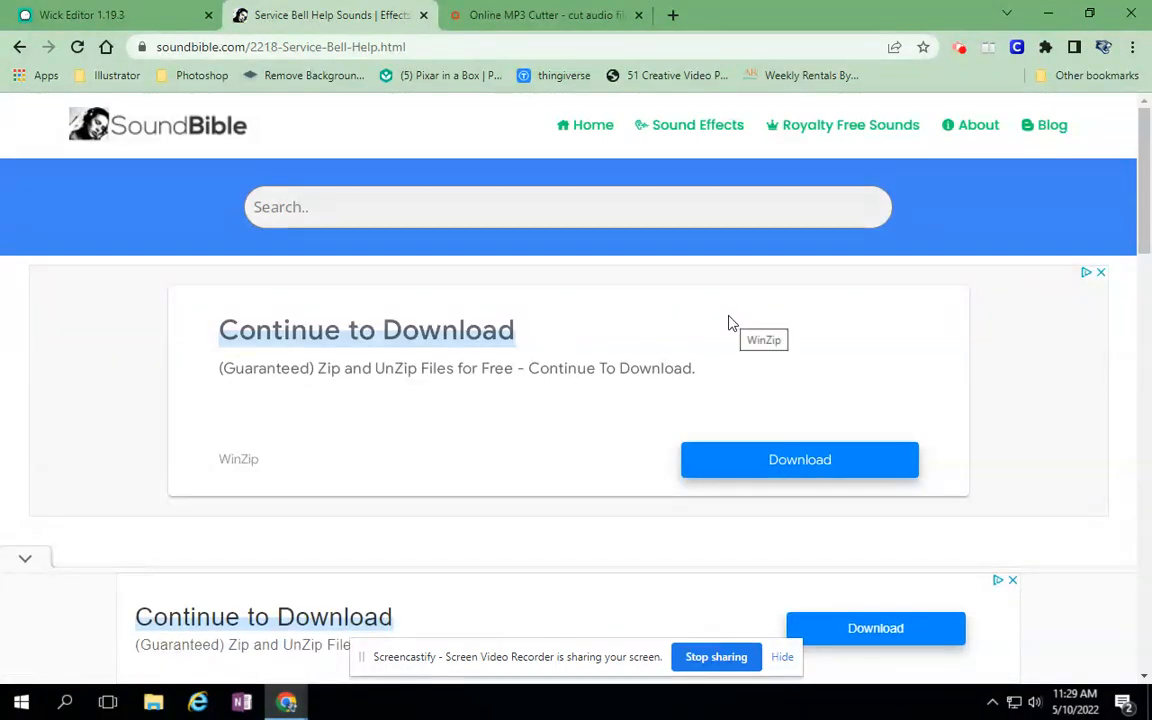
Scroll to the download options and try the WAV download
{"action": "scroll", "scroll_direction": "down", "scroll_amount": 3}
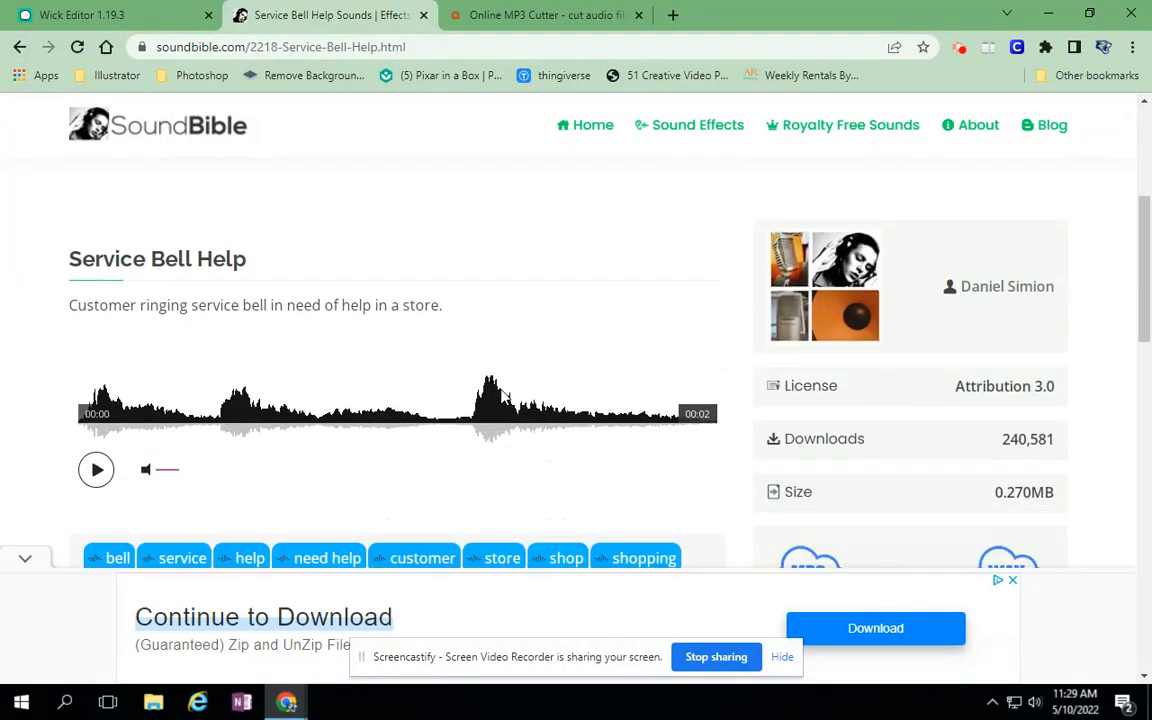
{"action": "scroll", "scroll_direction": "down", "scroll_amount": 3}
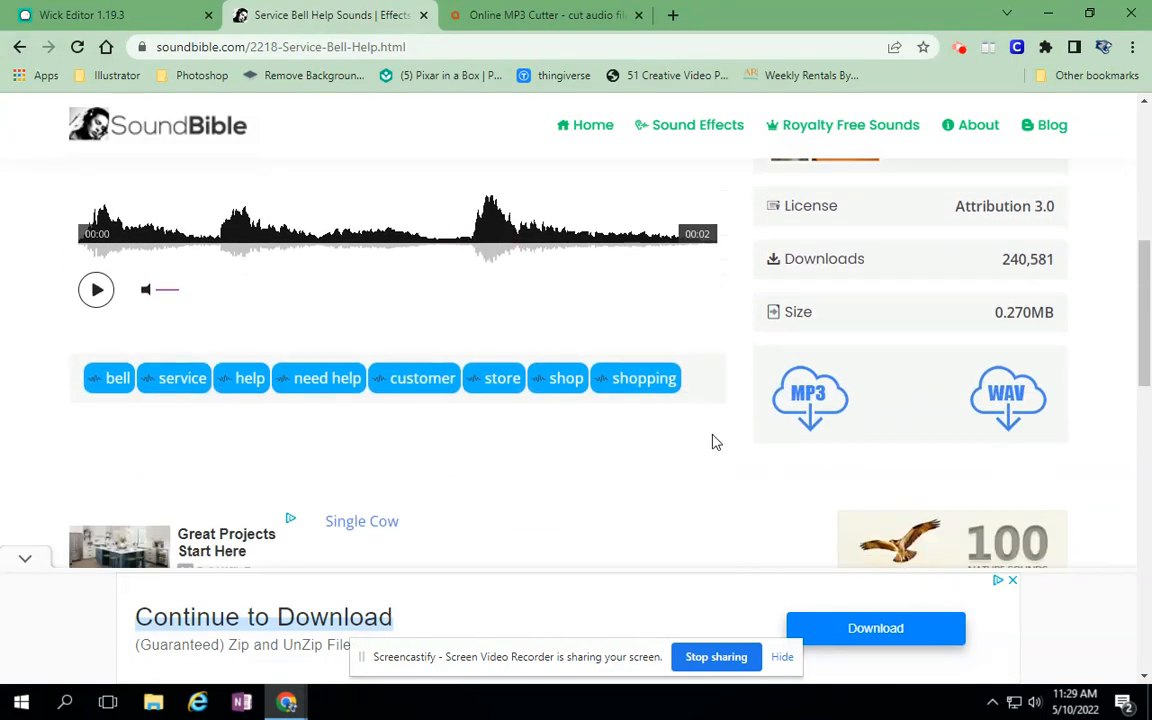
{"action": "mouse_move", "coordinate": [1005, 400]}
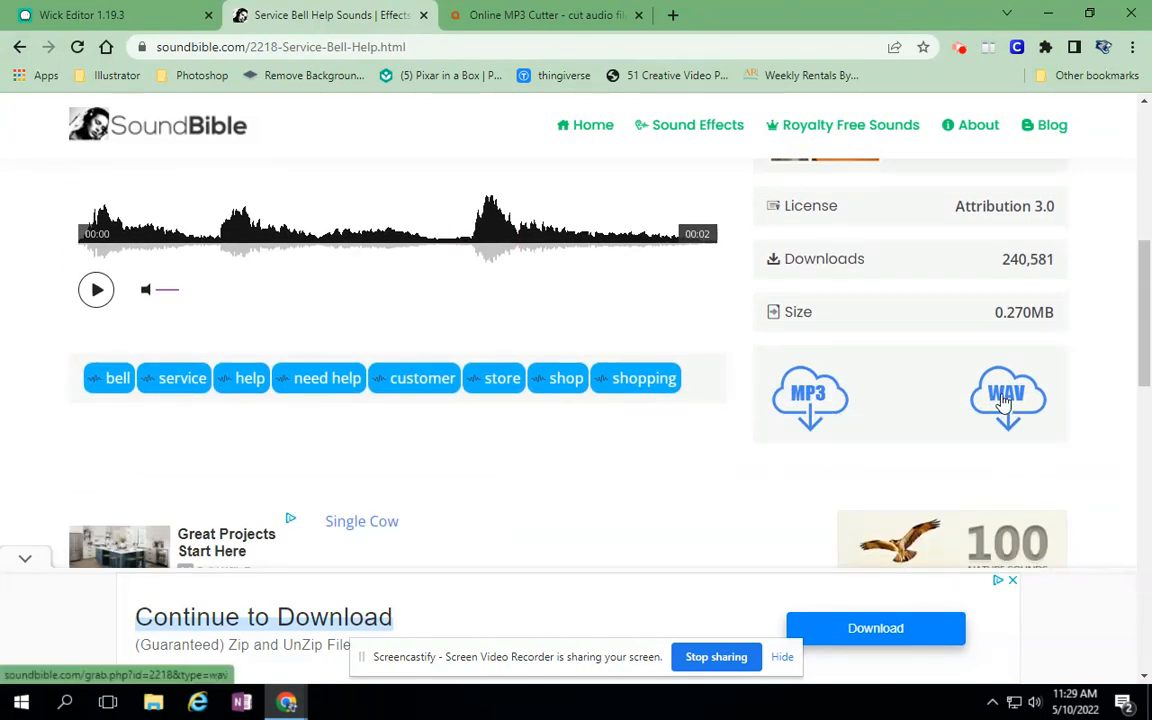
{"action": "mouse_move", "coordinate": [1007, 395]}
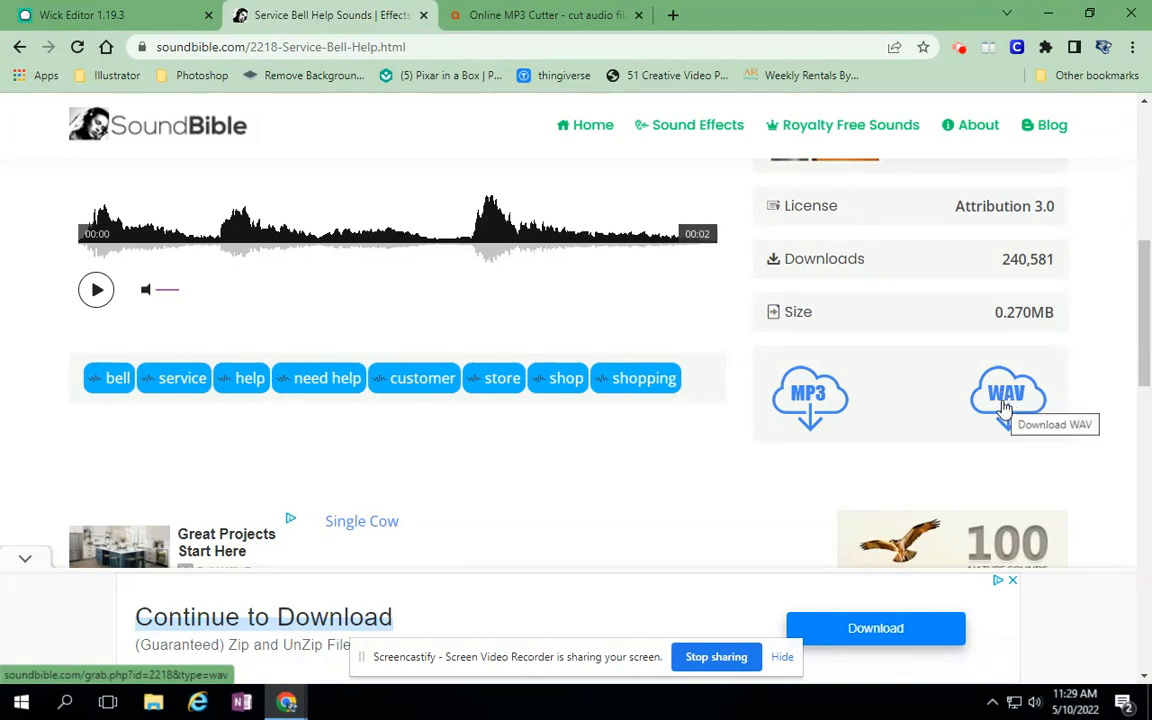
{"action": "left_click", "coordinate": [96, 289]}
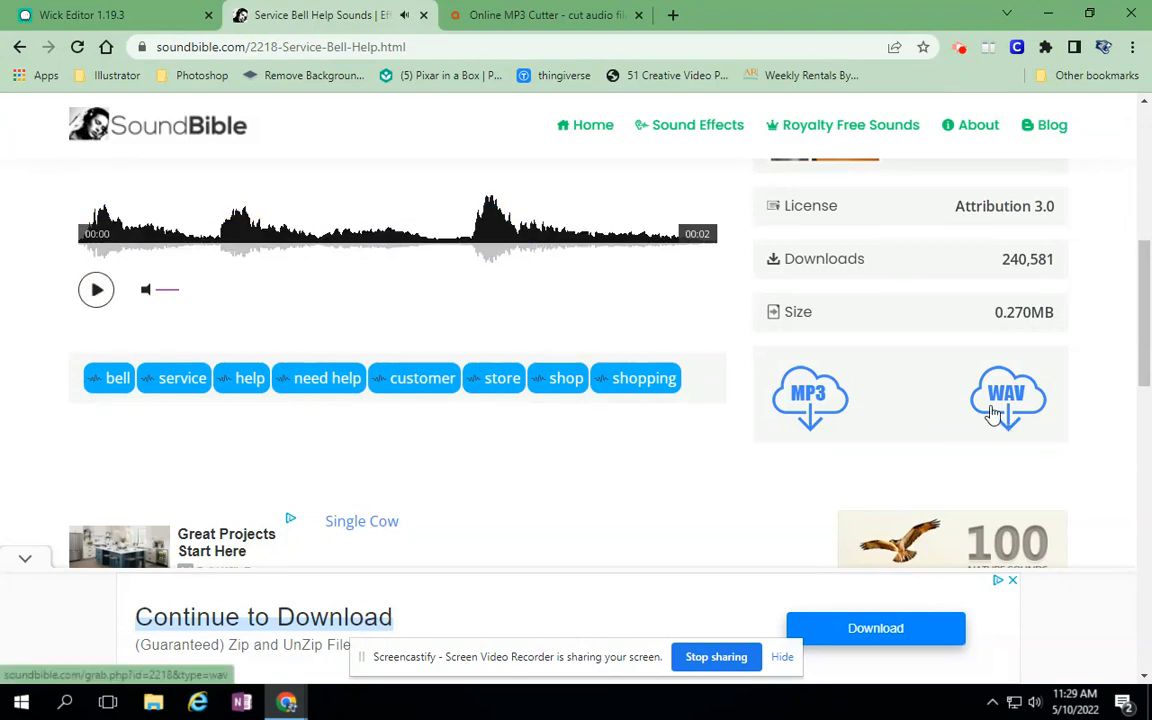
Save the WAV download link into Downloads under the name 'bell'
{"action": "right_click", "coordinate": [1007, 398]}
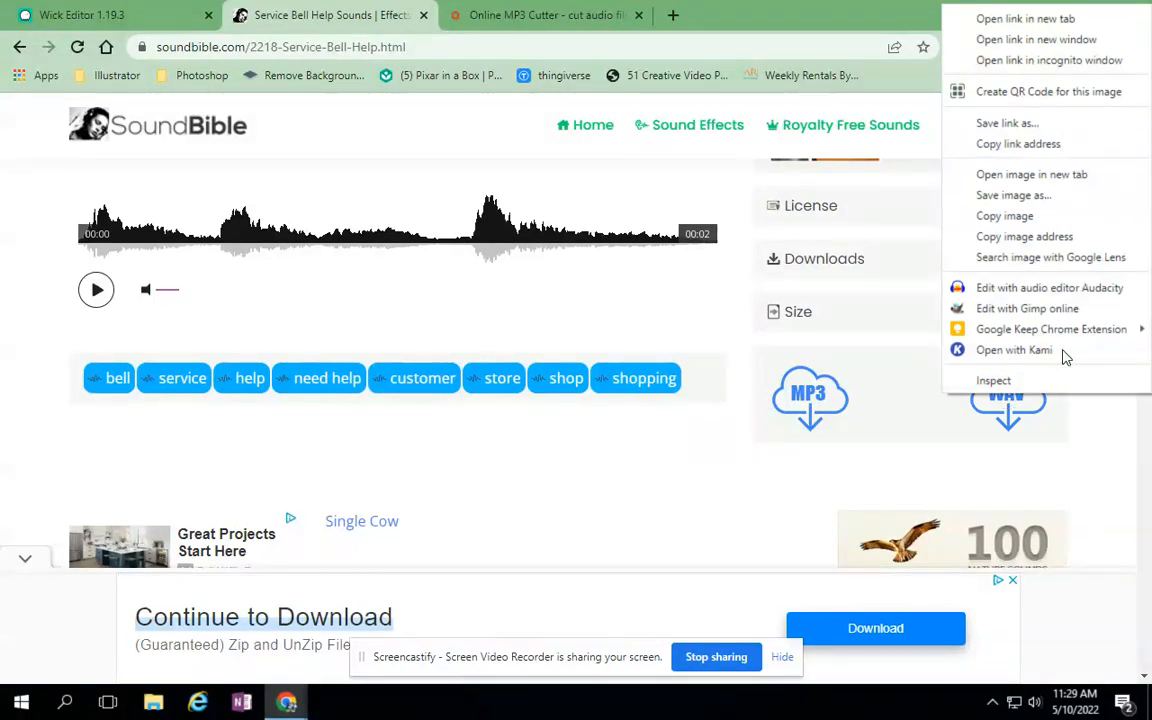
{"action": "mouse_move", "coordinate": [1018, 144]}
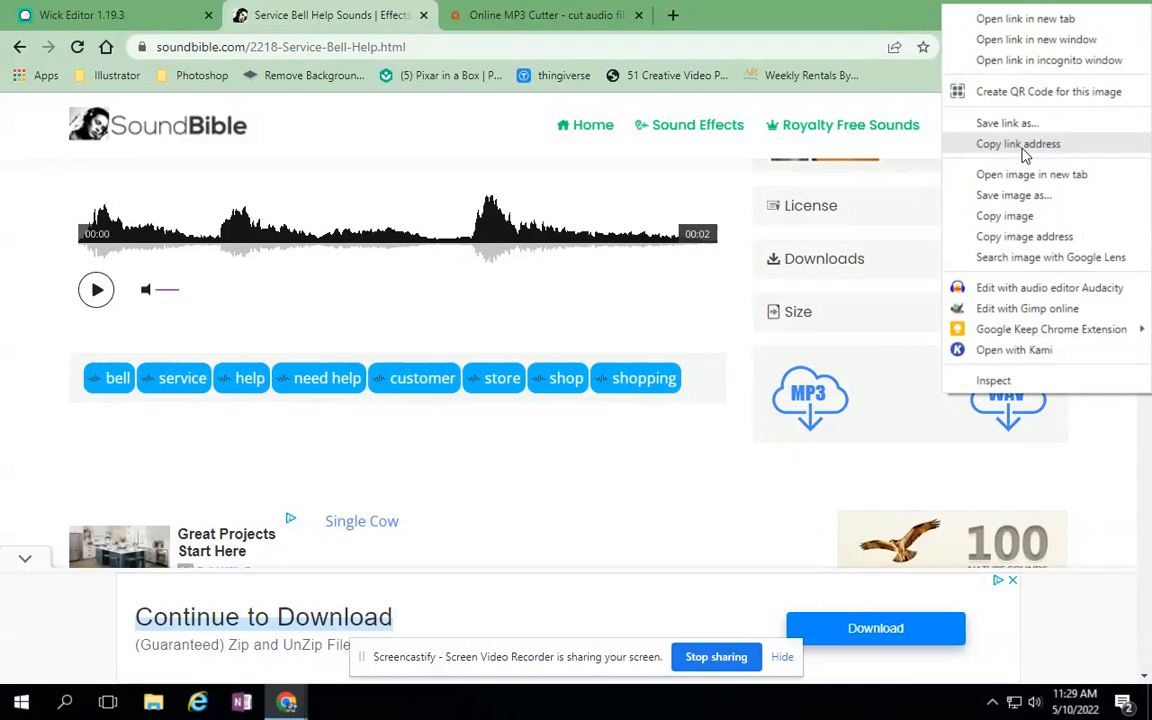
{"action": "mouse_move", "coordinate": [1007, 122]}
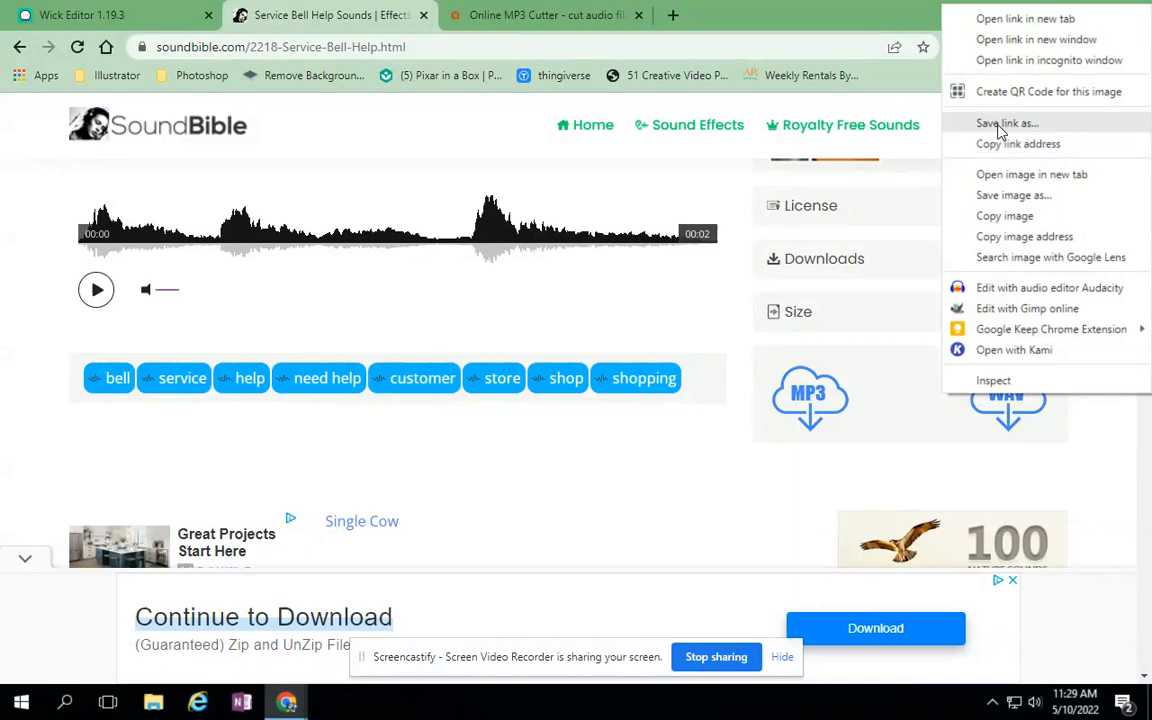
{"action": "left_click", "coordinate": [1007, 122]}
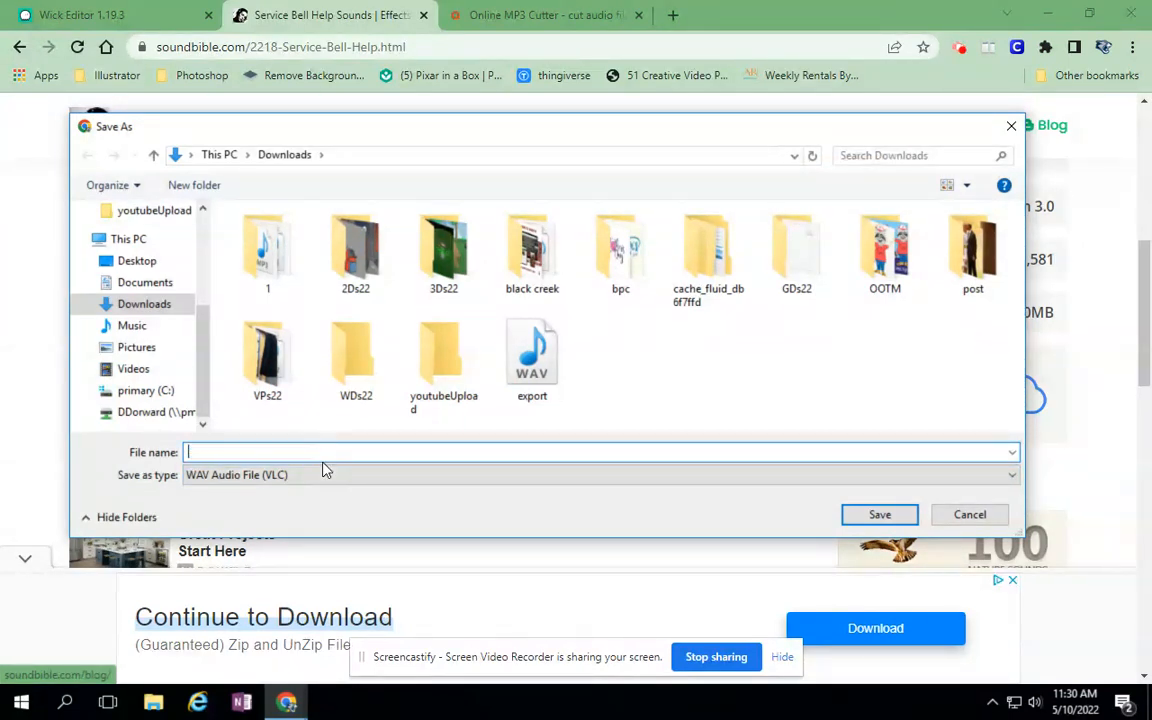
{"action": "type", "text": "bell"}
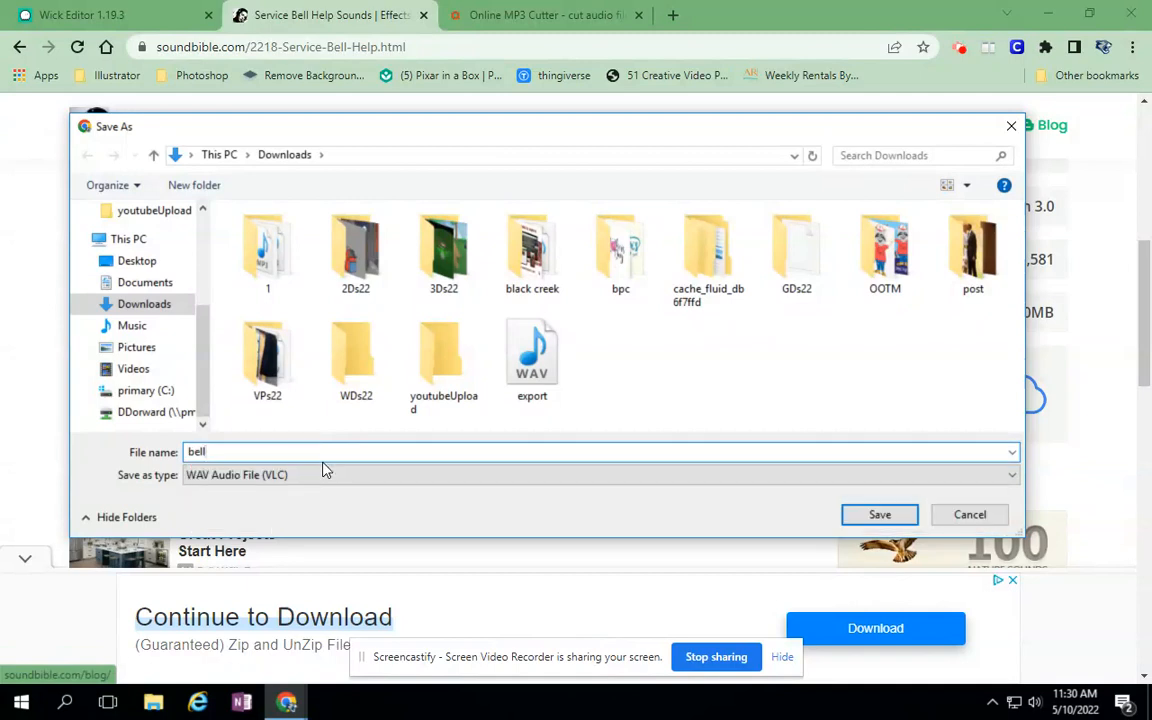
{"action": "mouse_move", "coordinate": [305, 520]}
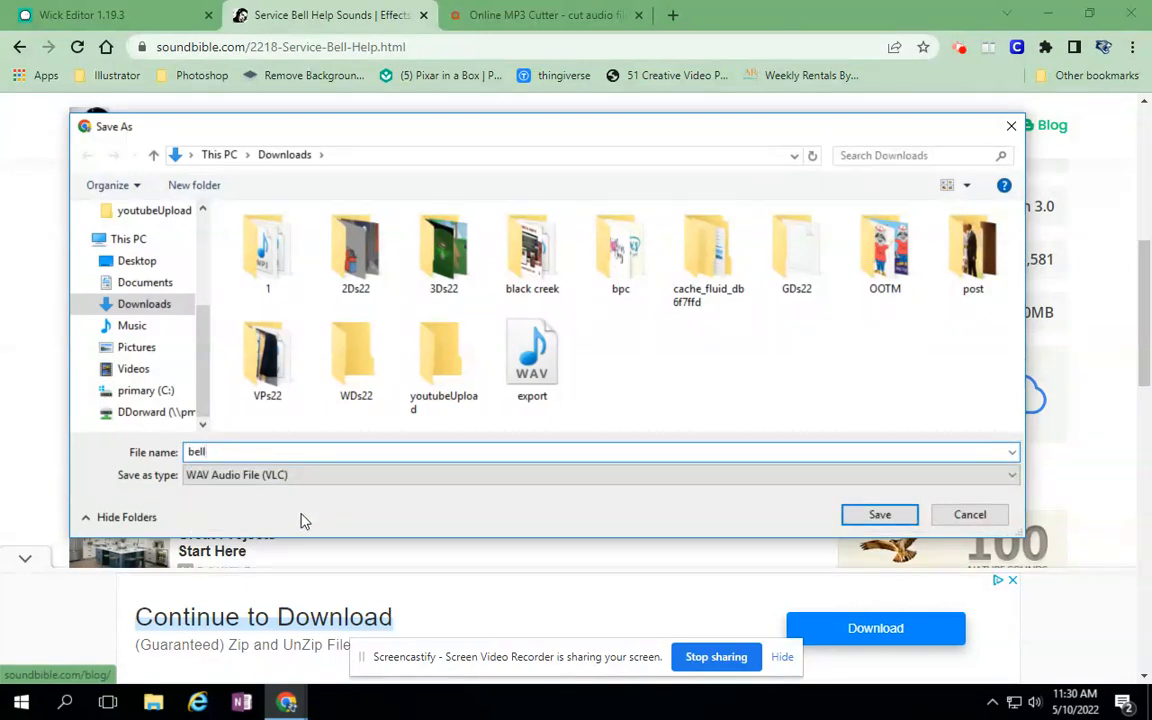
{"action": "mouse_move", "coordinate": [845, 545]}
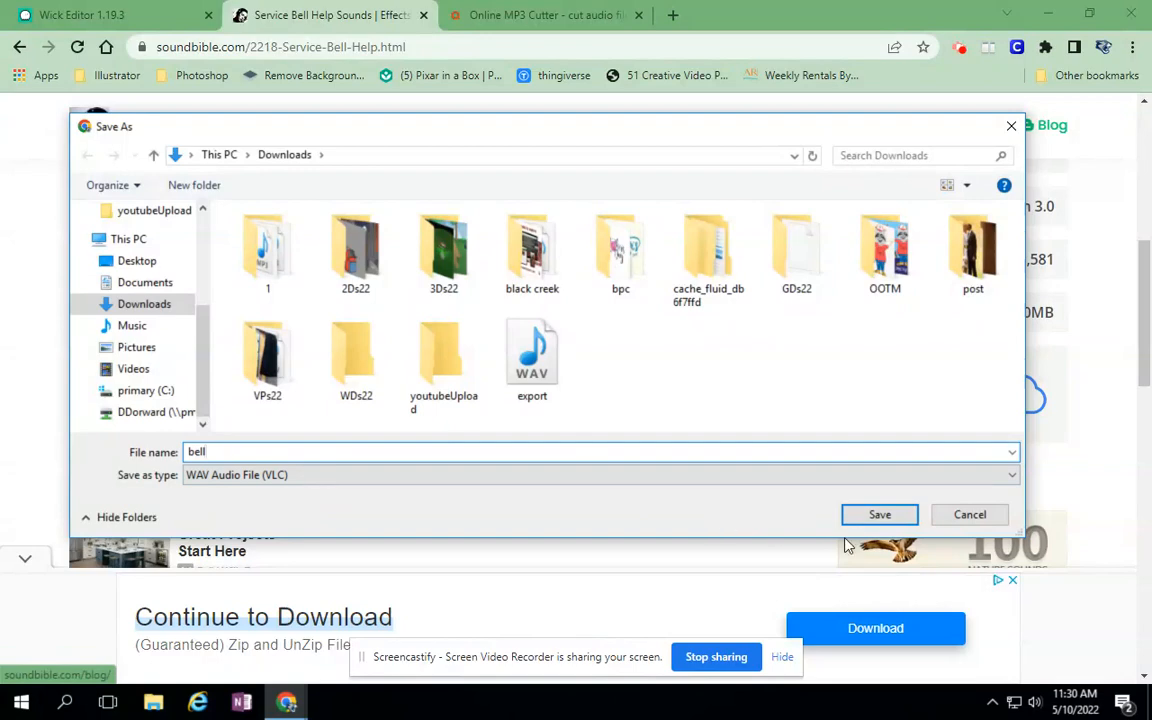
{"action": "left_click", "coordinate": [879, 514]}
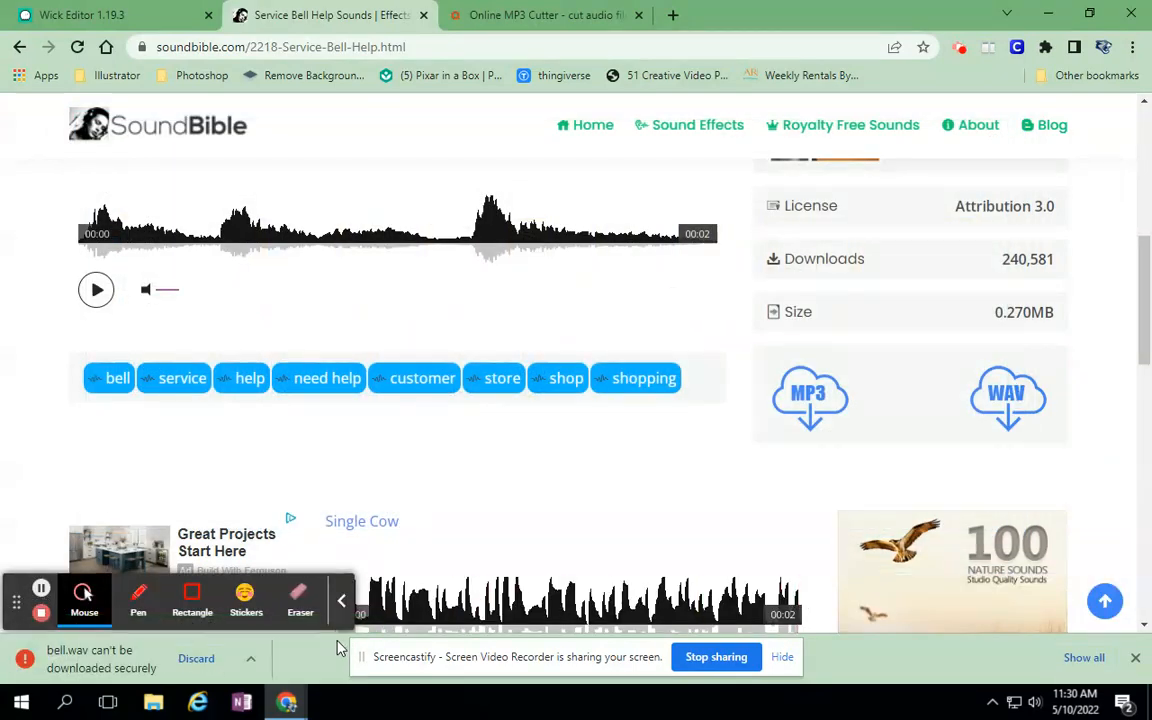
{"action": "mouse_move", "coordinate": [125, 650]}
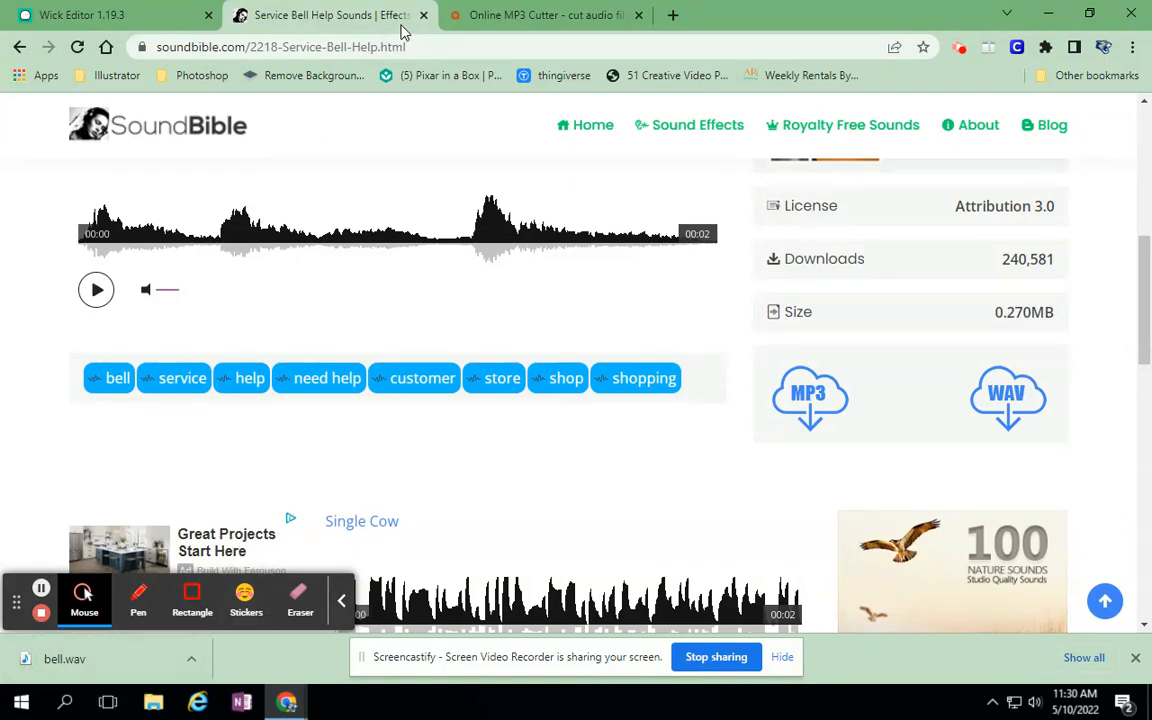
Close the SoundBible tab and scroll to the MP3 Cutter editor toolbar
{"action": "left_click", "coordinate": [540, 15]}
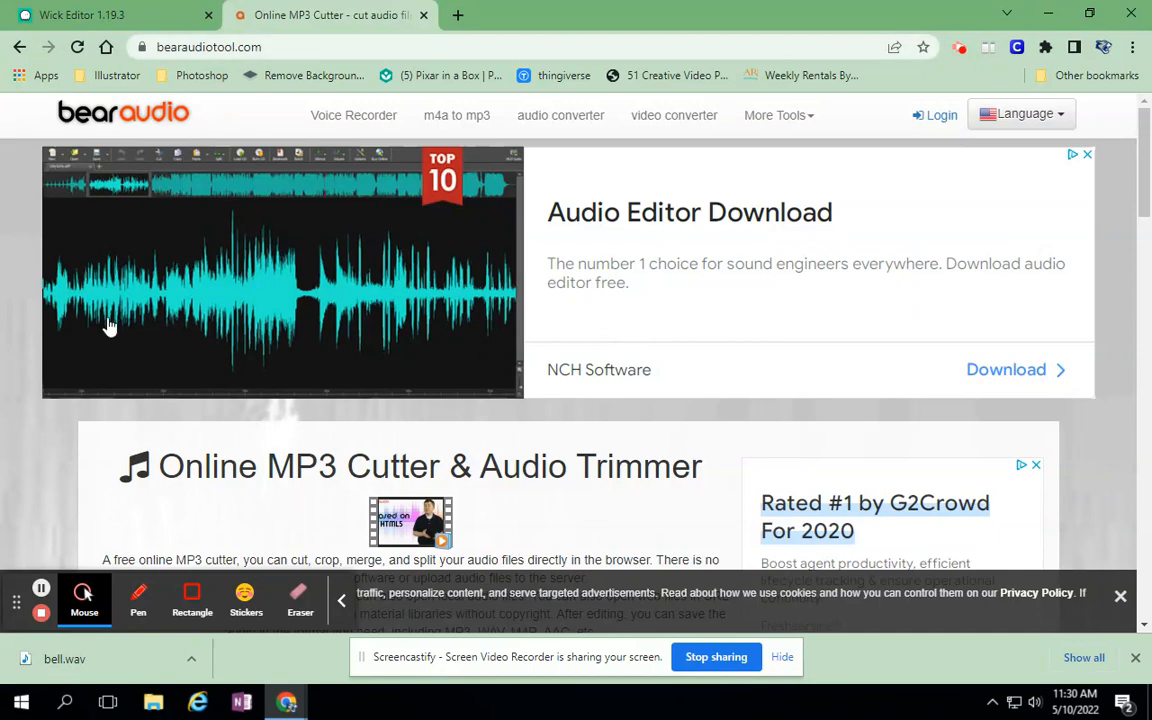
{"action": "scroll", "scroll_direction": "down", "scroll_amount": 3}
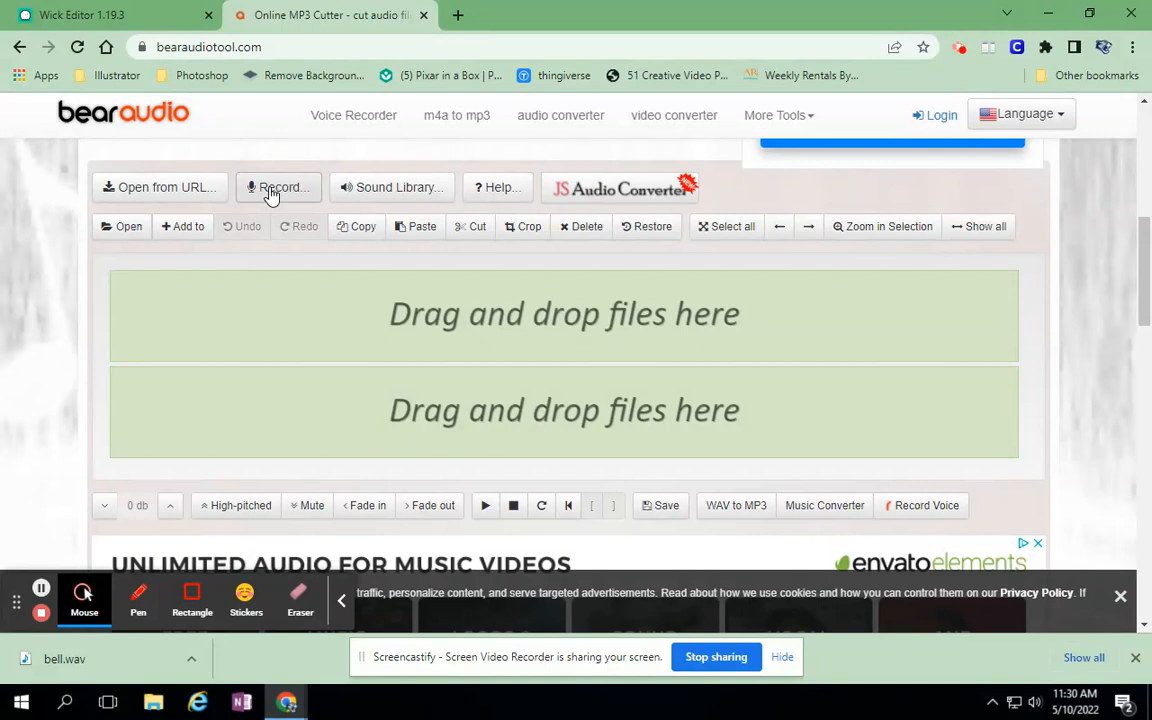
Record a 3-second record.wav voice clip and play it back
{"action": "left_click", "coordinate": [278, 187]}
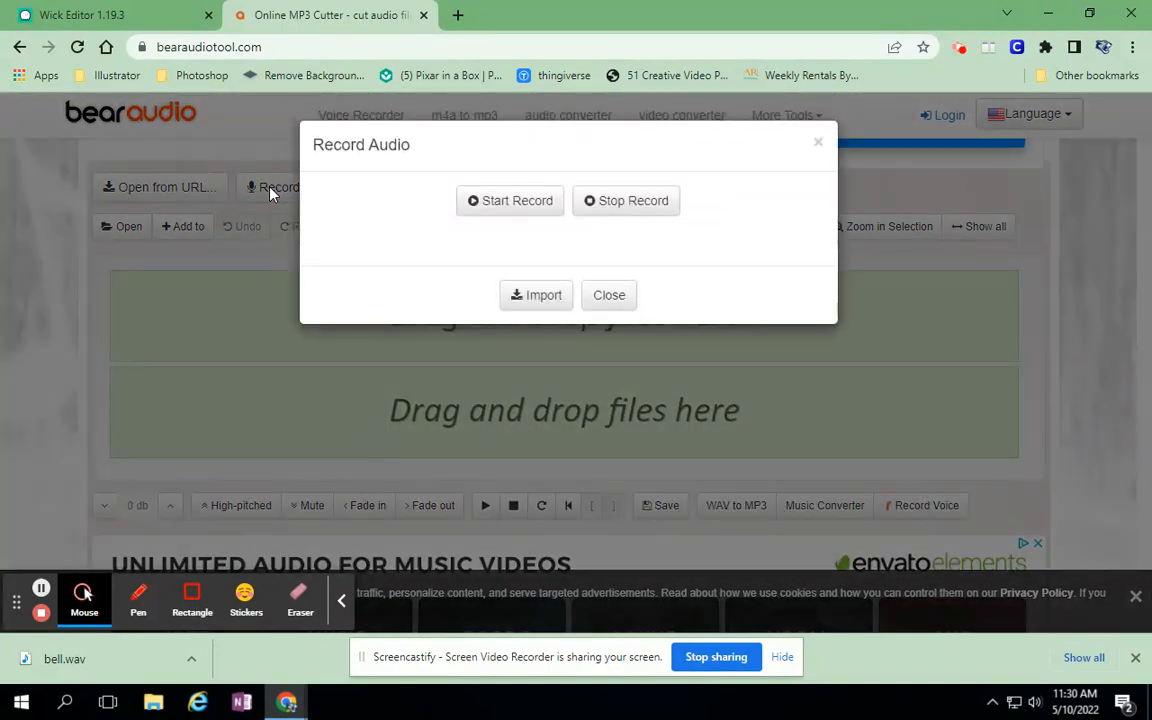
{"action": "mouse_move", "coordinate": [540, 253]}
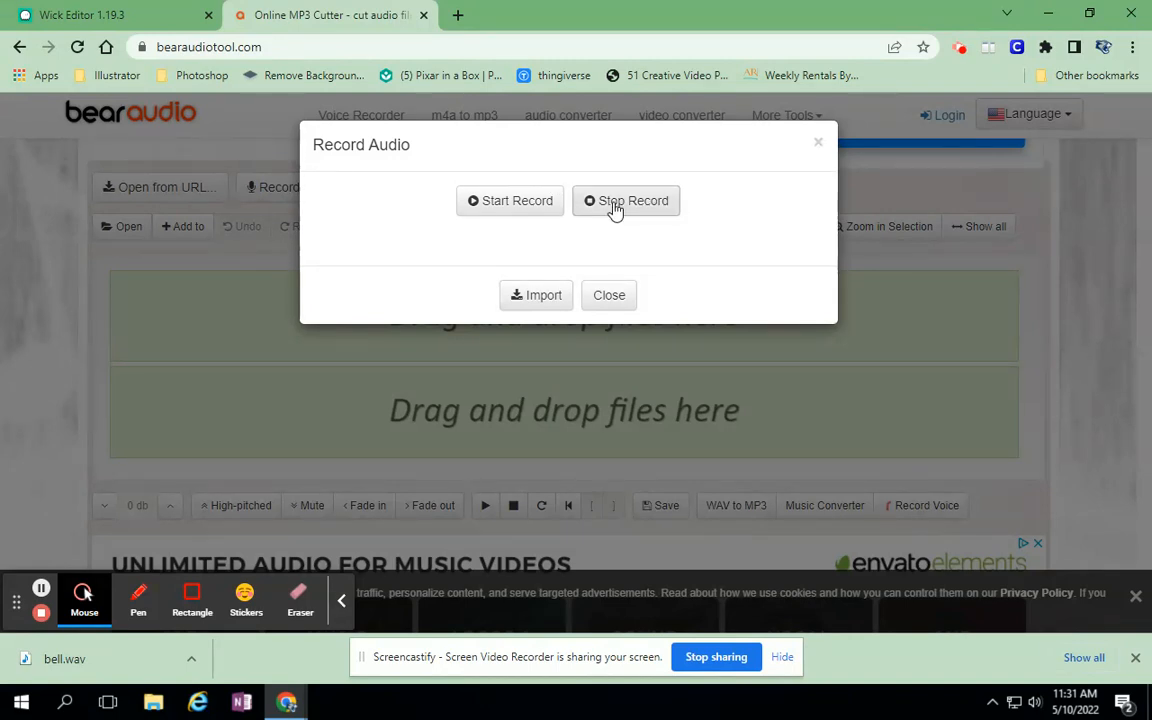
{"action": "left_click", "coordinate": [510, 200]}
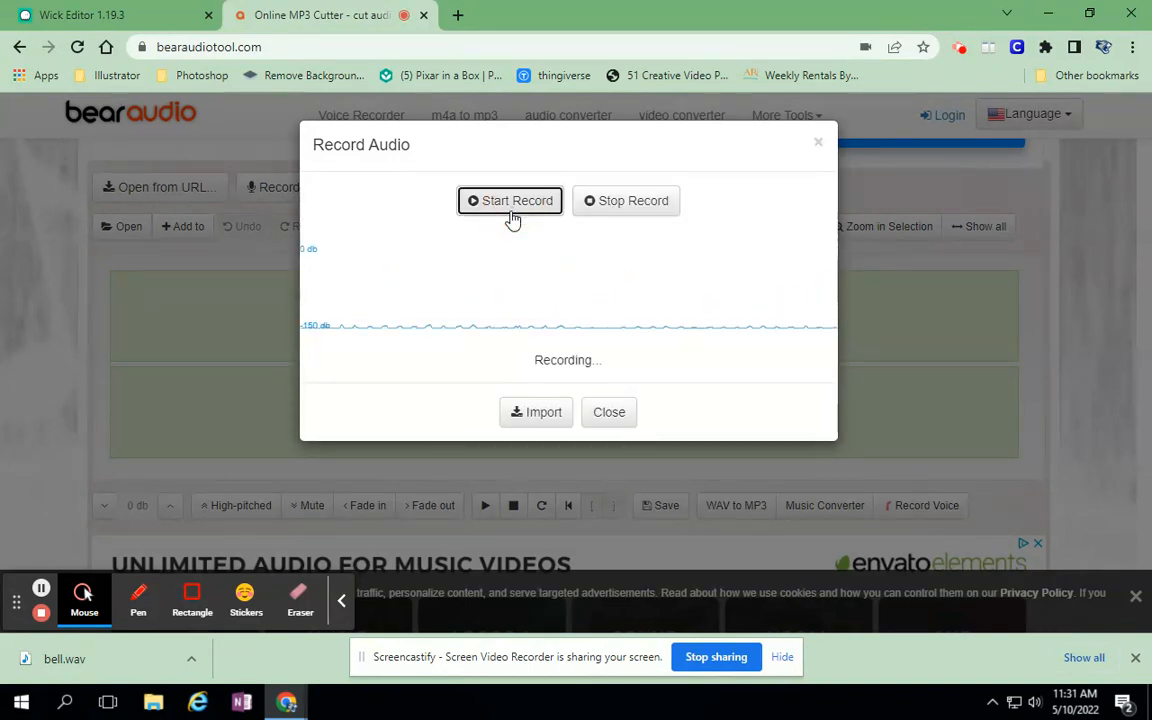
{"action": "left_click", "coordinate": [626, 200]}
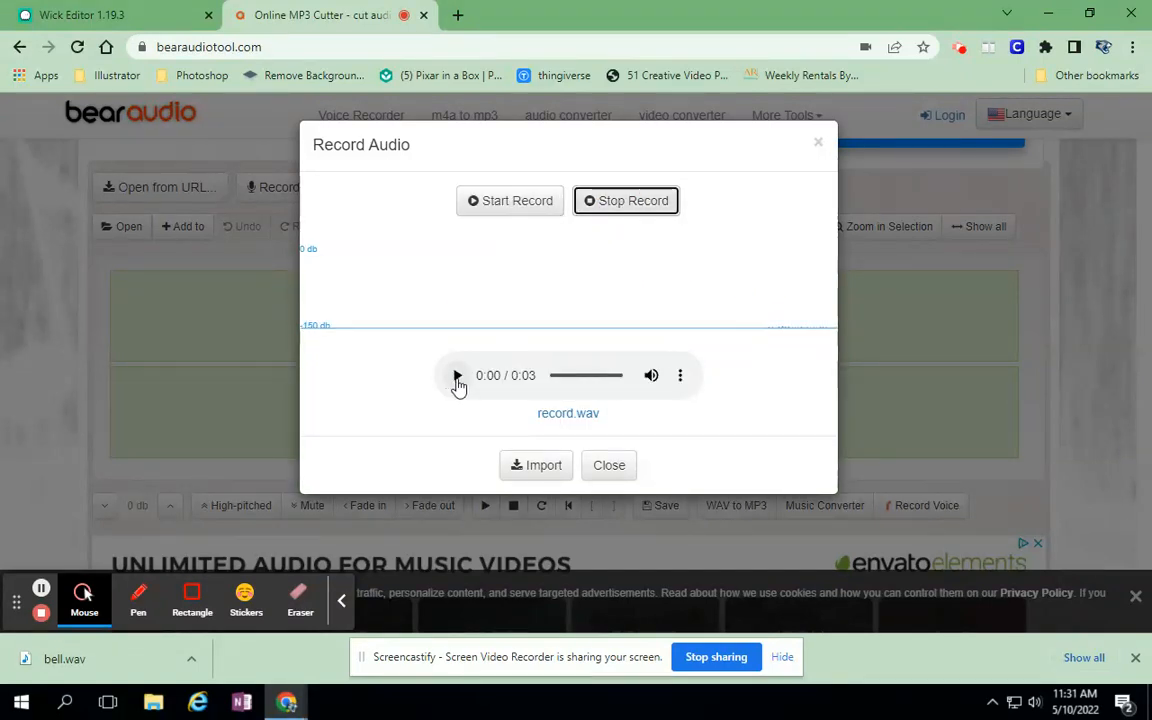
{"action": "left_click", "coordinate": [457, 375]}
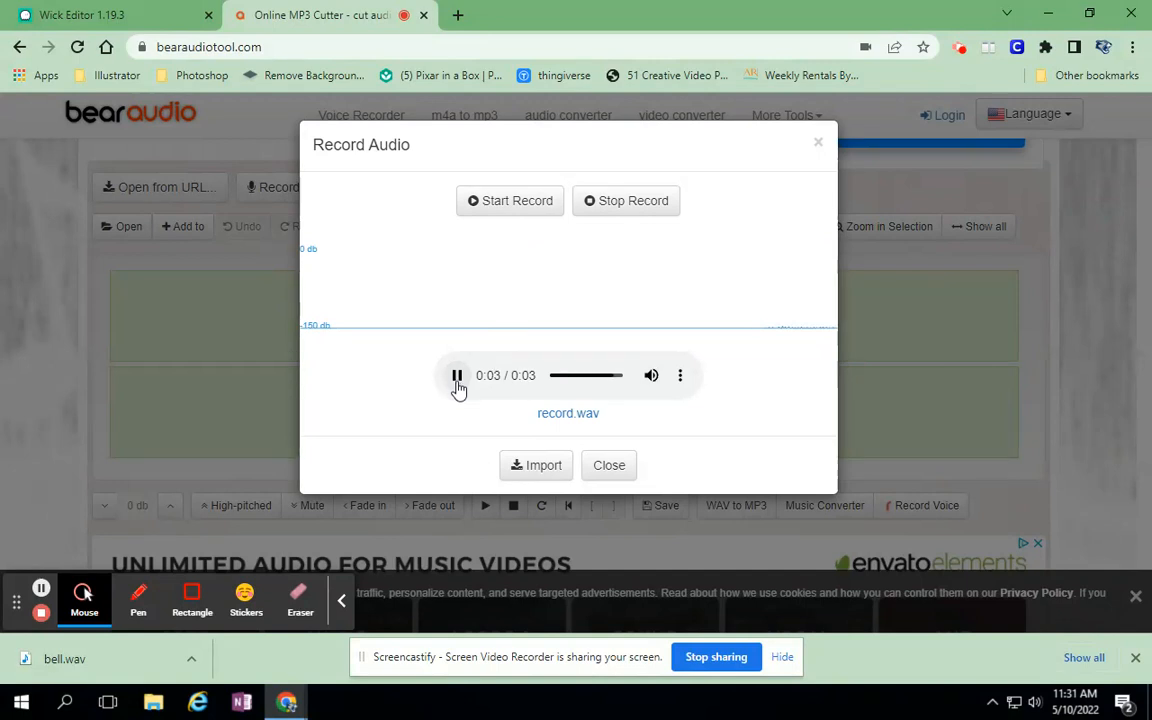
{"action": "left_click", "coordinate": [457, 375]}
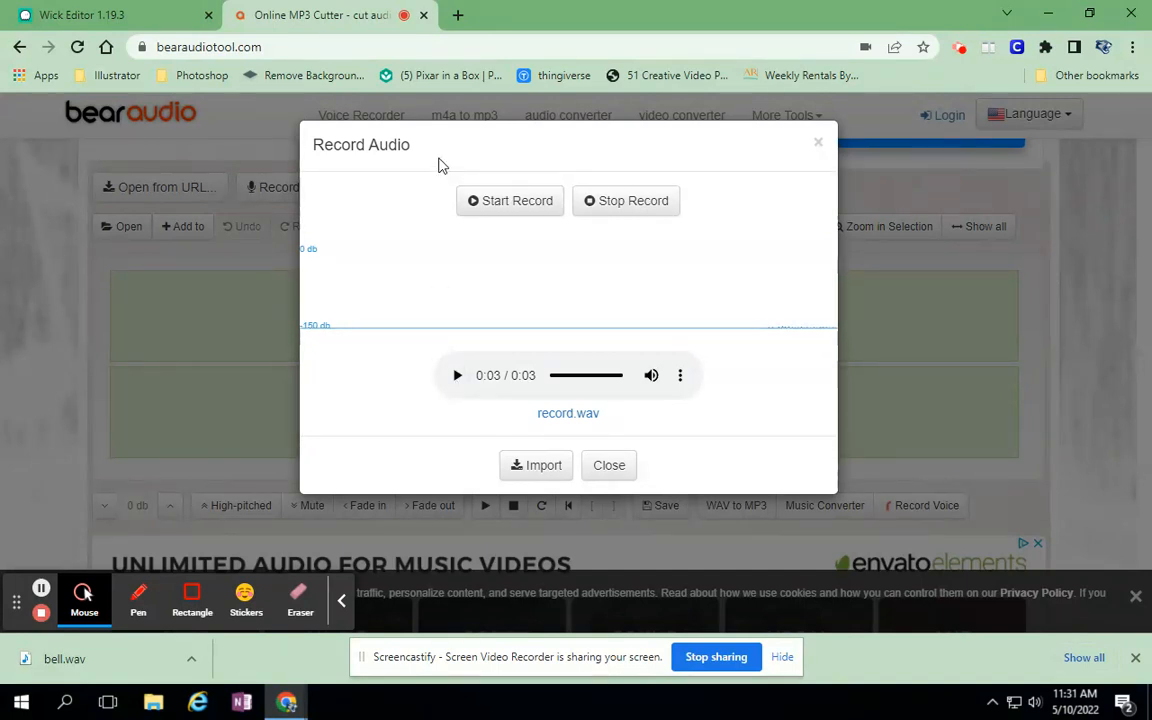
{"action": "mouse_move", "coordinate": [388, 385]}
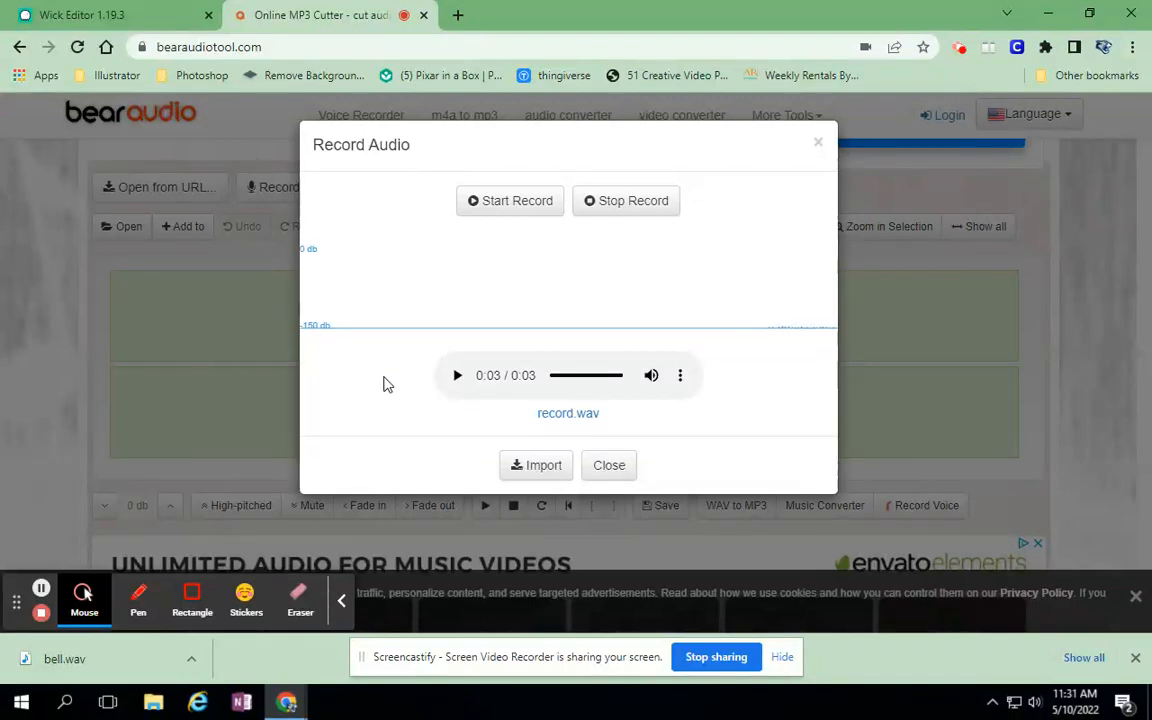
{"action": "mouse_move", "coordinate": [536, 465]}
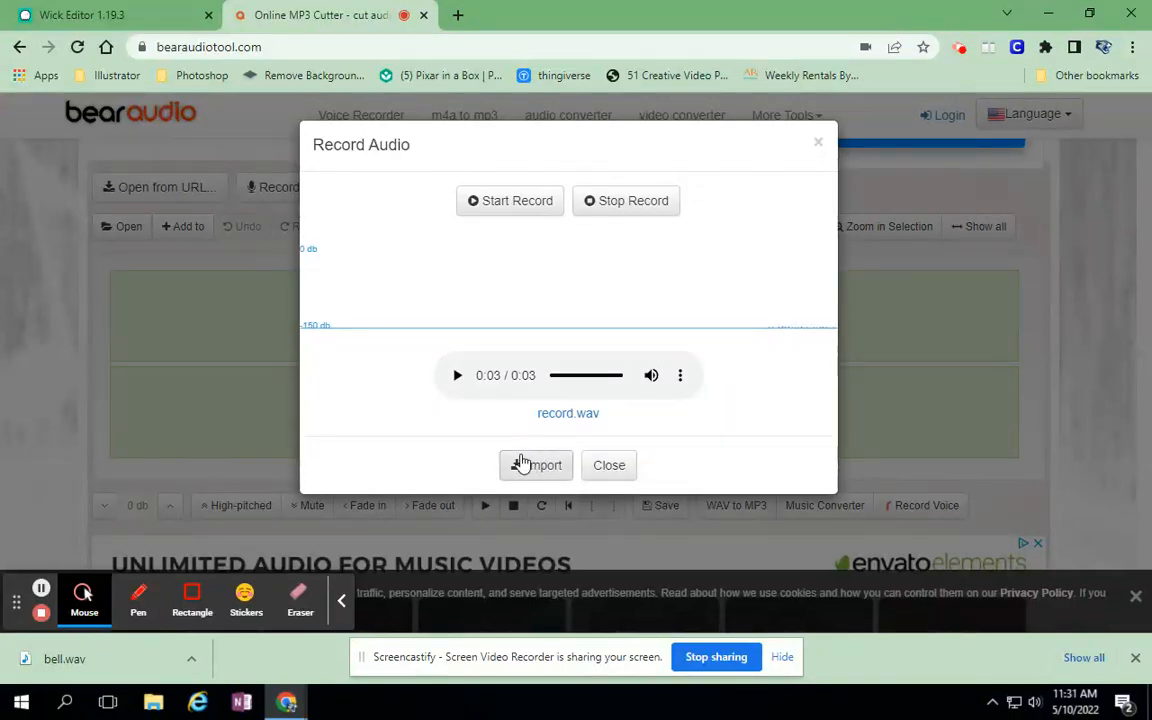
Import record.wav into the editor and play back its stereo waveform
{"action": "left_click", "coordinate": [536, 465]}
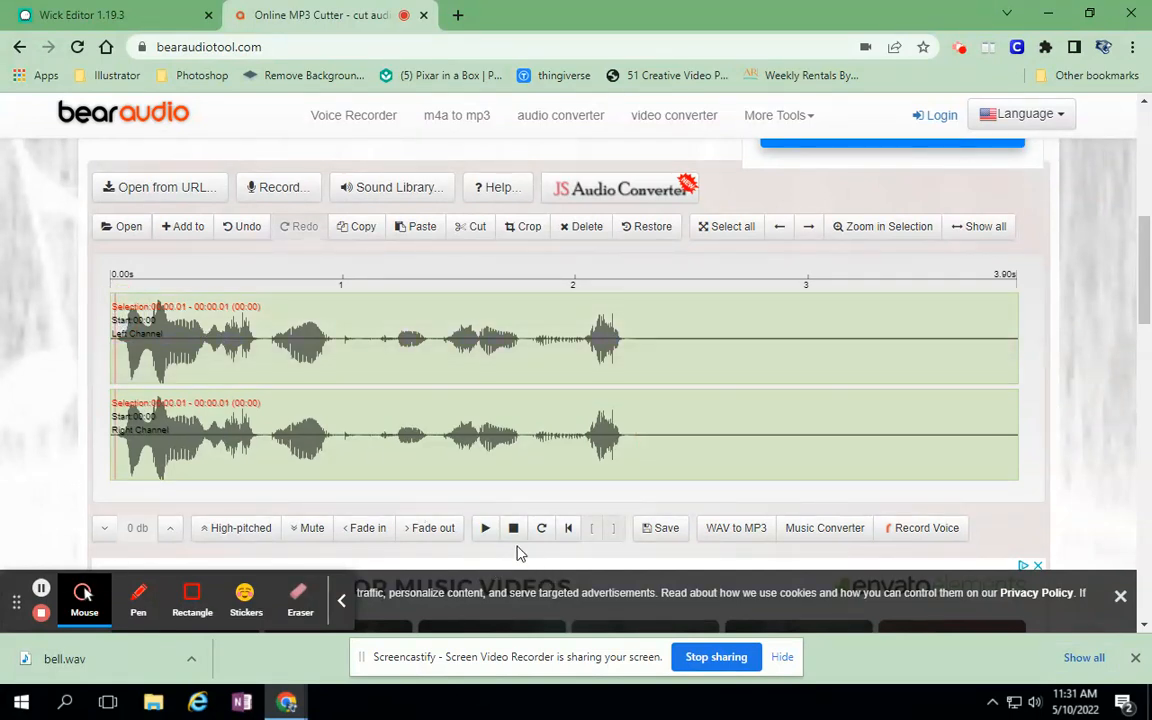
{"action": "left_click", "coordinate": [485, 528]}
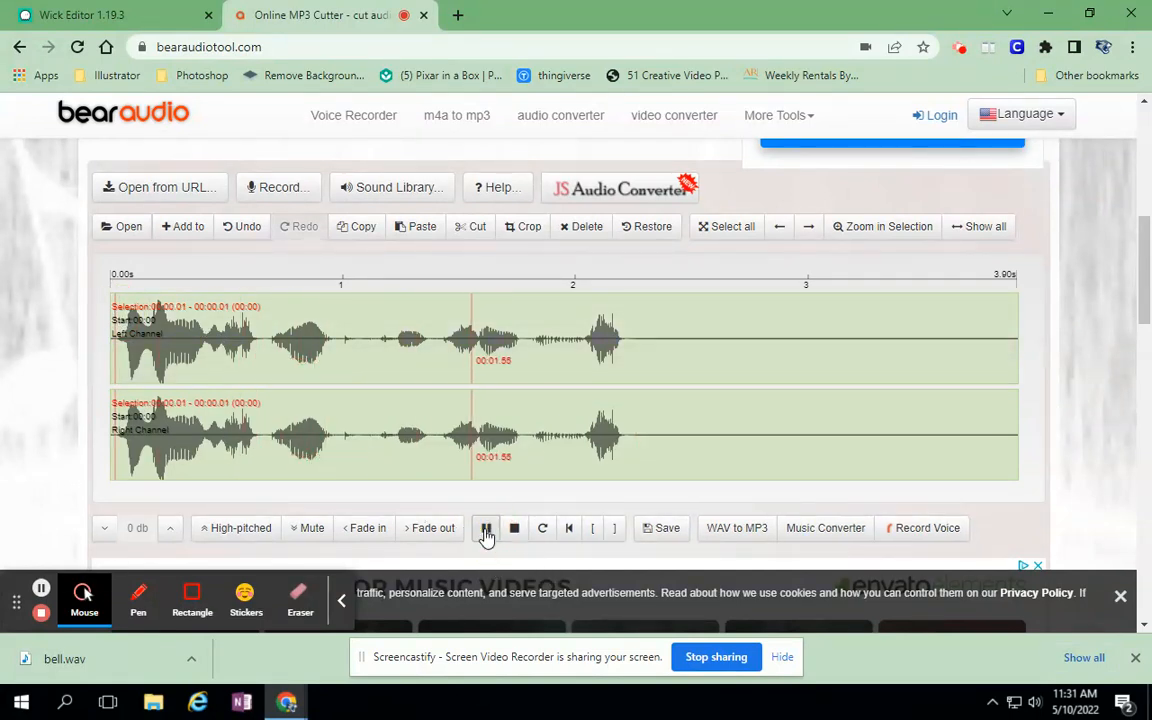
{"action": "left_click", "coordinate": [486, 528]}
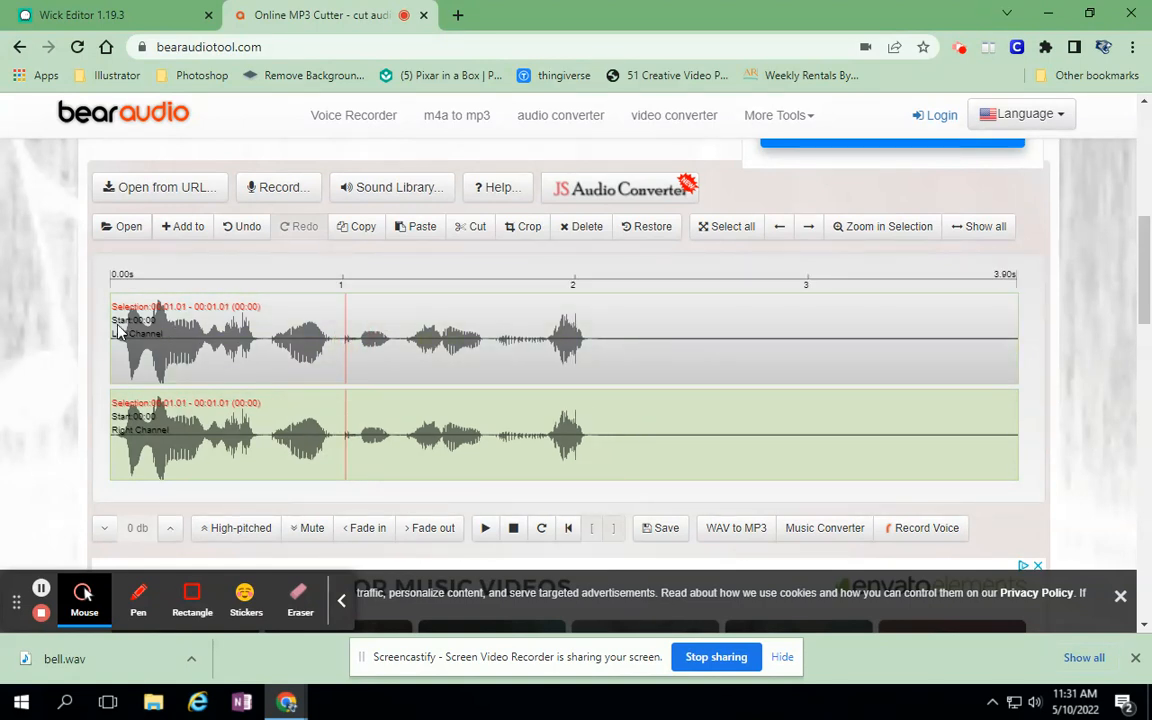
{"action": "left_click", "coordinate": [485, 528]}
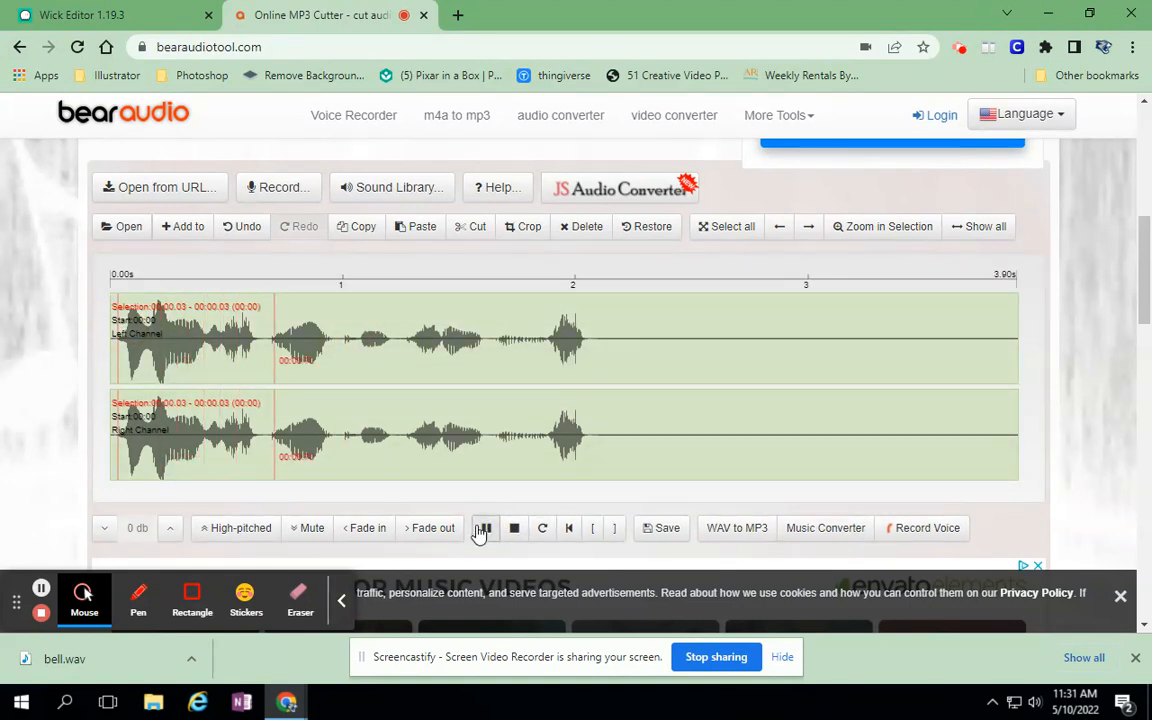
{"action": "left_click", "coordinate": [483, 528]}
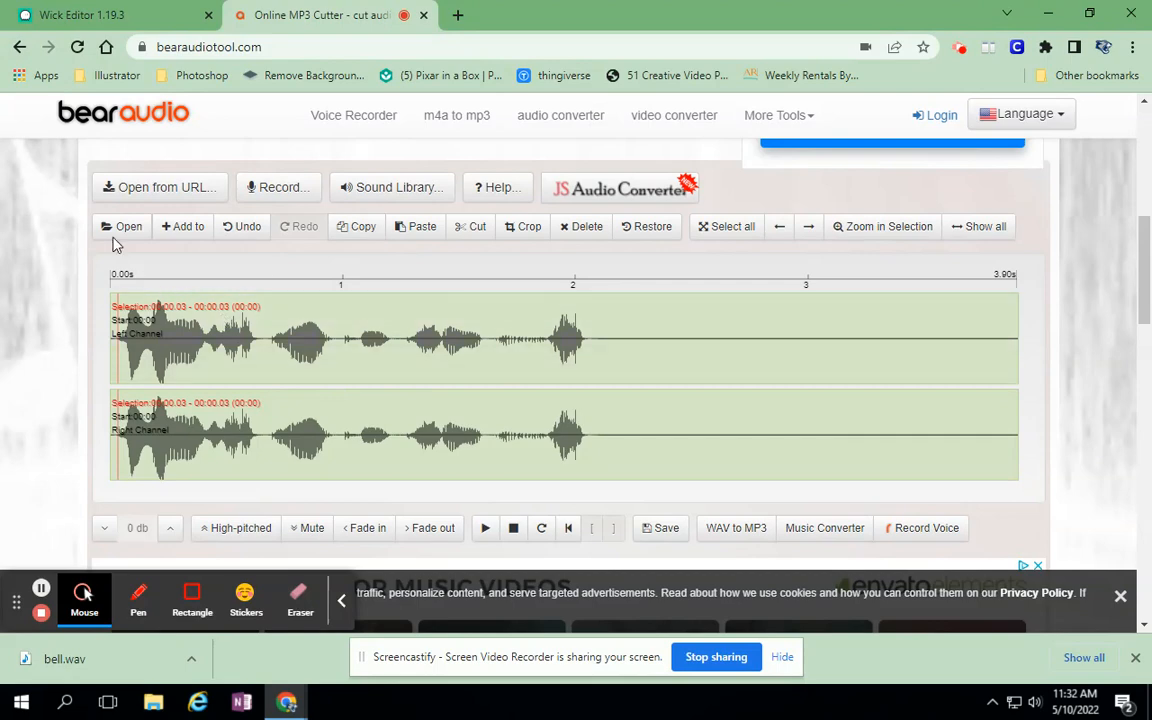
{"action": "mouse_move", "coordinate": [540, 560]}
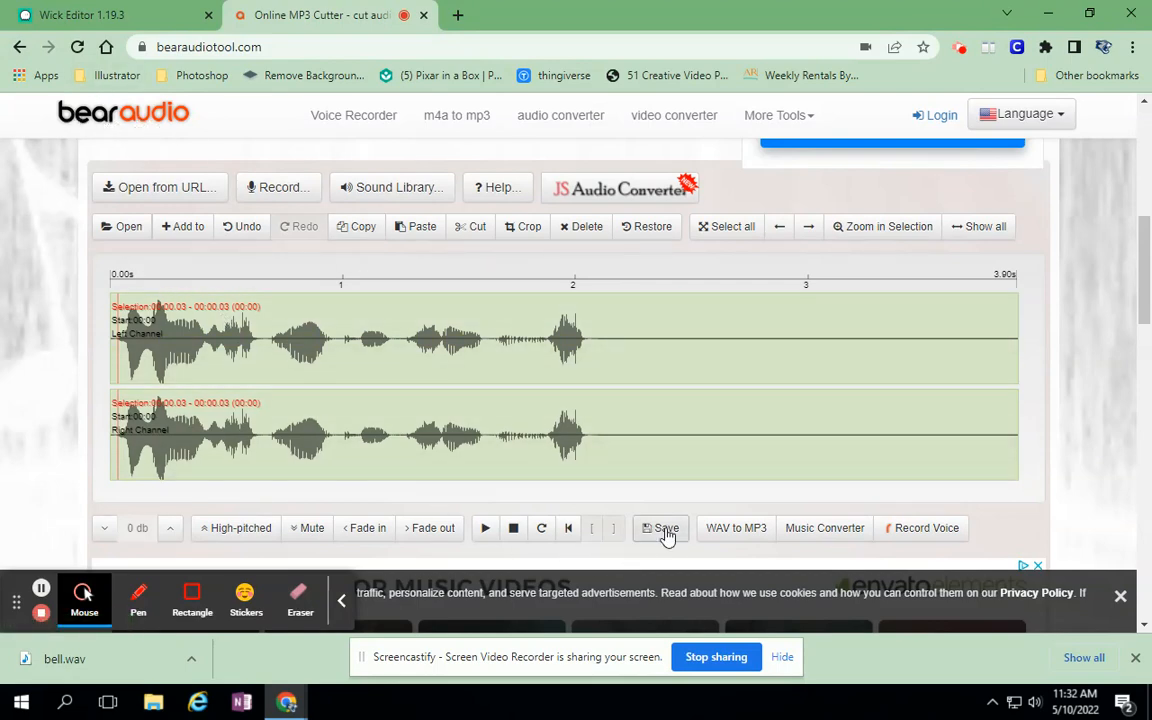
Export the recording in WAV format, downloading export (1).wav
{"action": "left_click", "coordinate": [662, 528]}
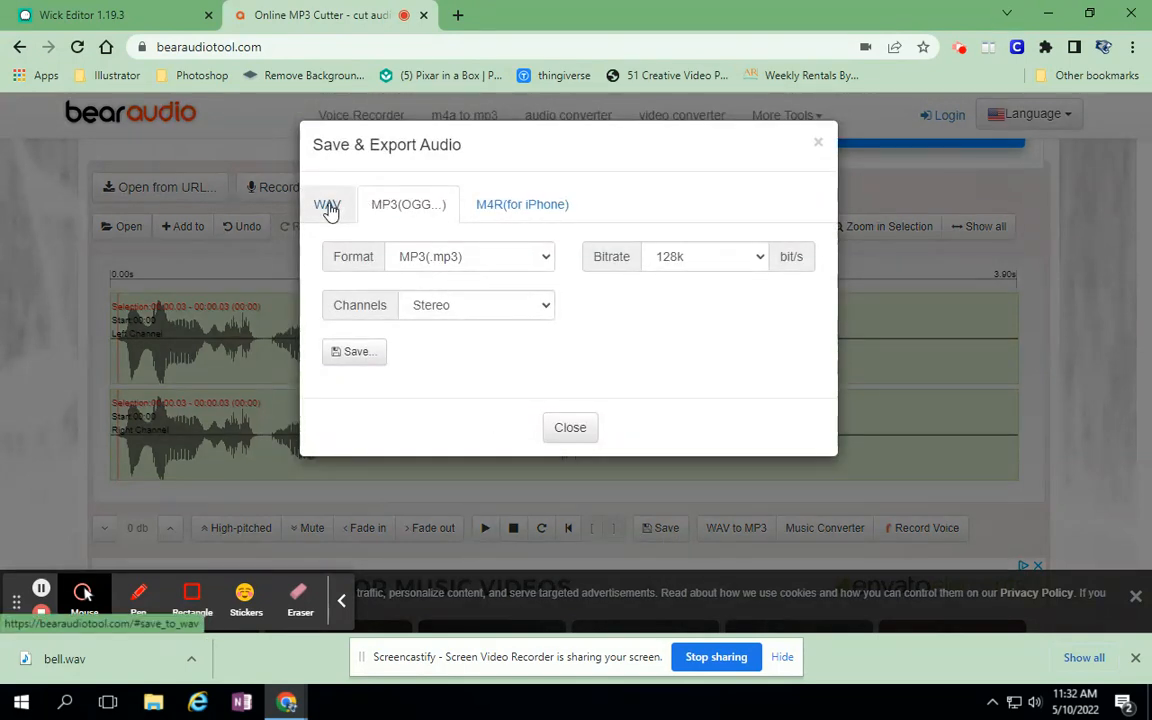
{"action": "left_click", "coordinate": [328, 204]}
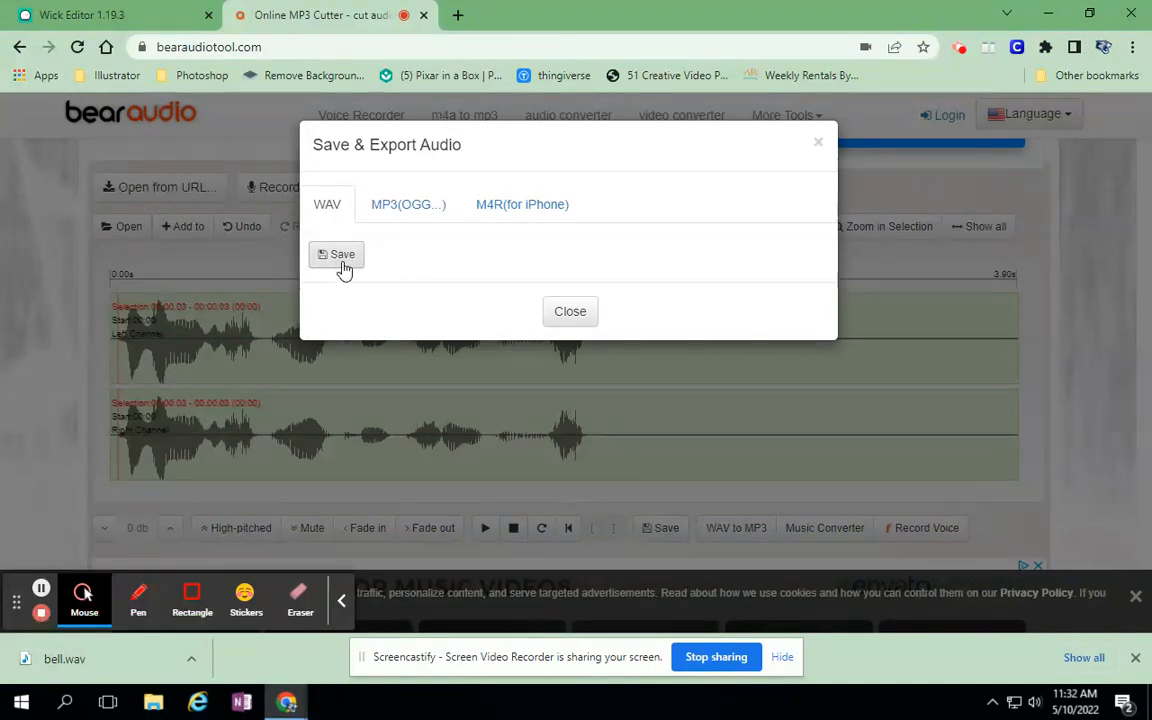
{"action": "left_click", "coordinate": [337, 254]}
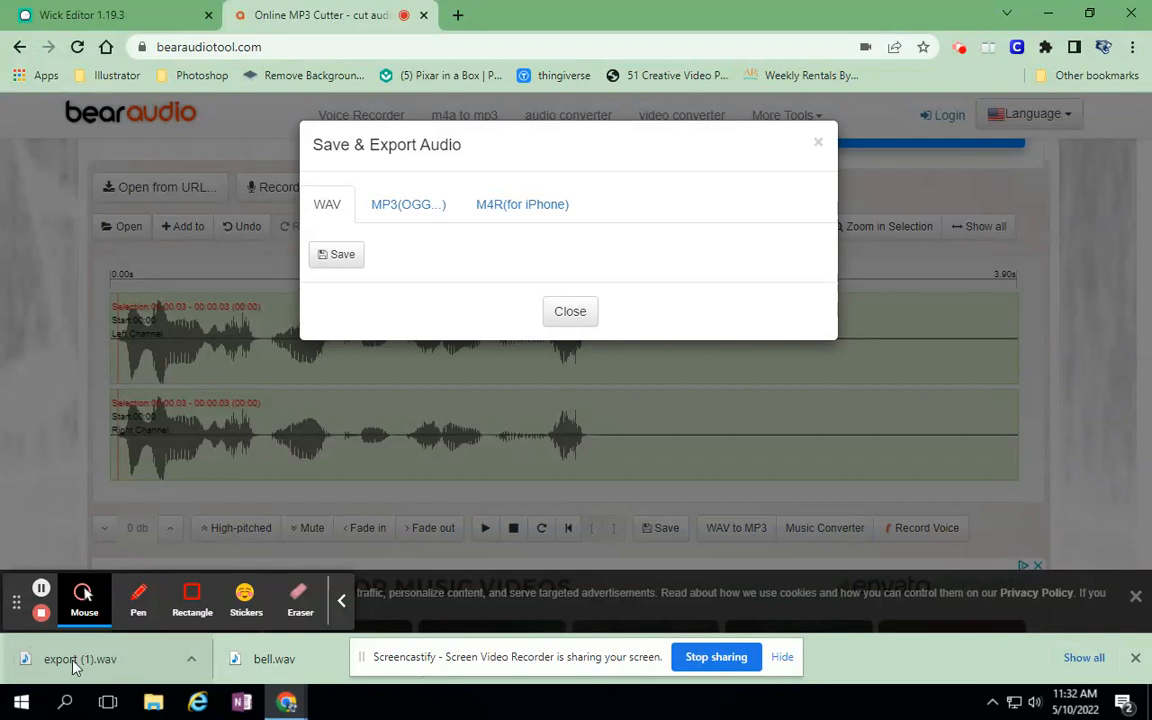
{"action": "mouse_move", "coordinate": [80, 659]}
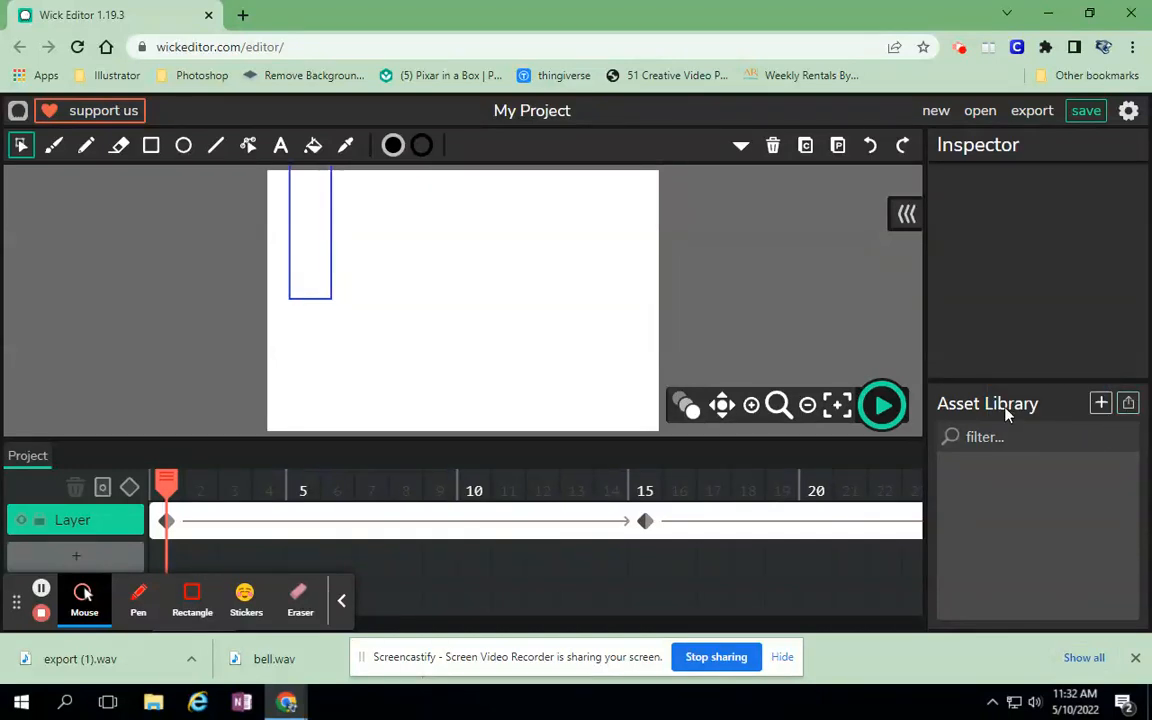
{"action": "mouse_move", "coordinate": [1128, 402]}
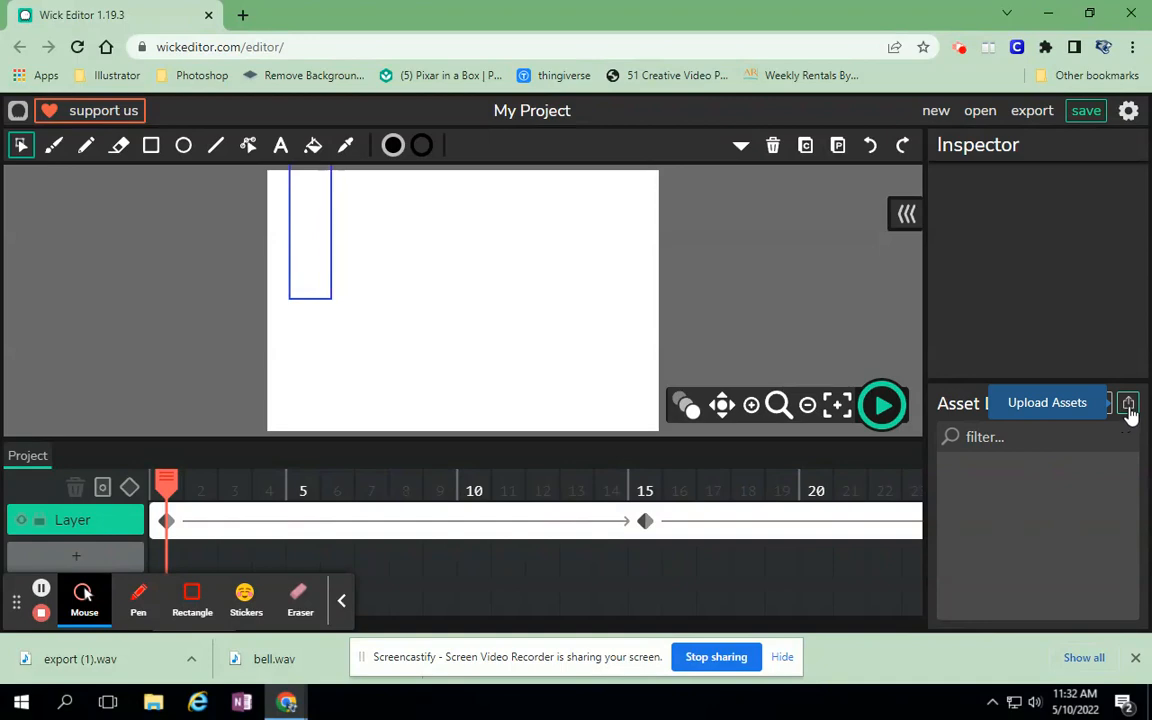
Upload bell.wav and export (1).wav from Downloads into the Asset Library
{"action": "left_click", "coordinate": [1128, 402]}
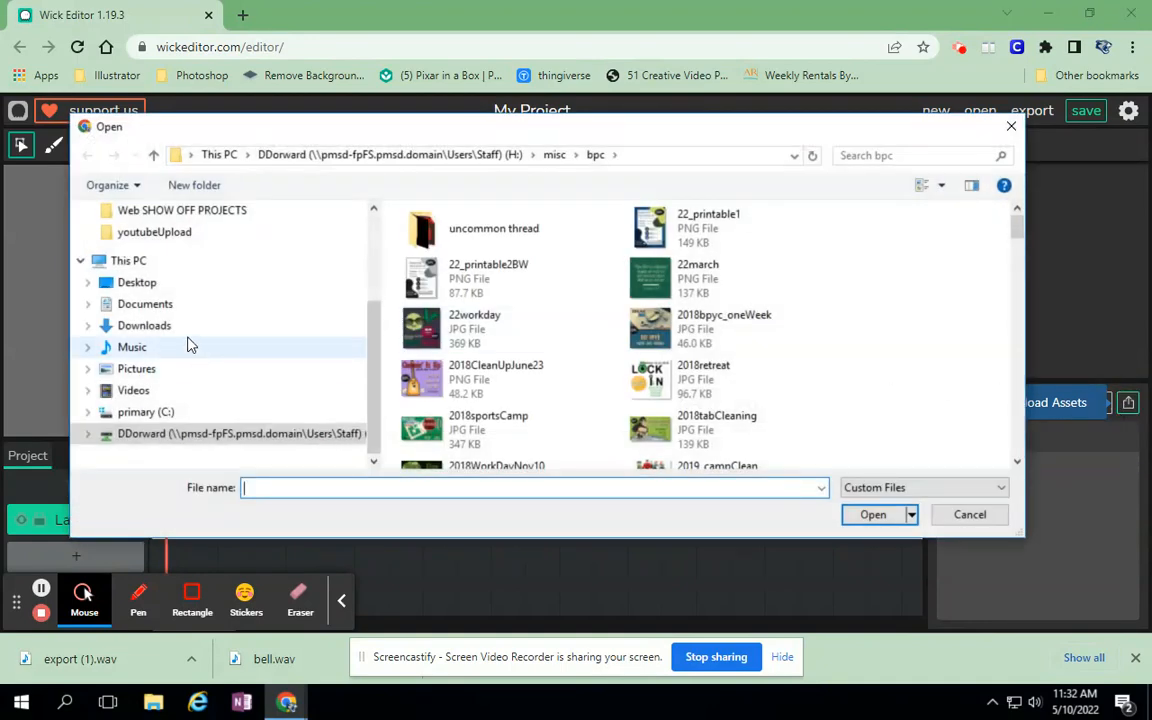
{"action": "left_click", "coordinate": [144, 325]}
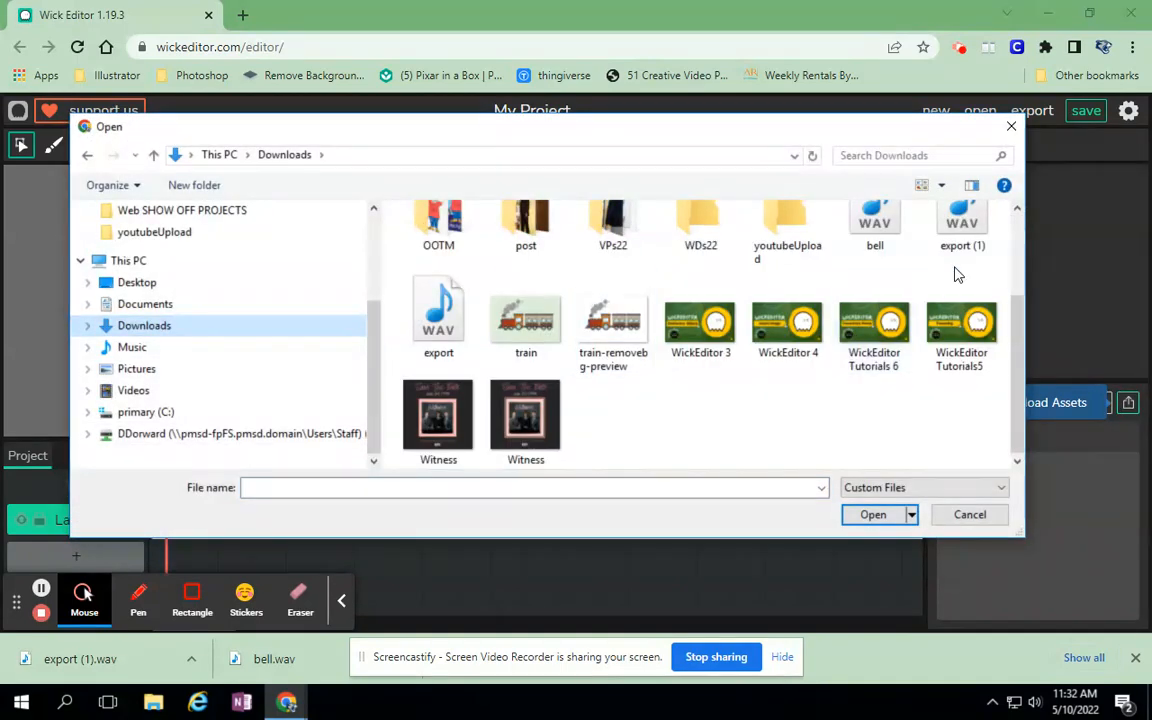
{"action": "left_click", "coordinate": [962, 245]}
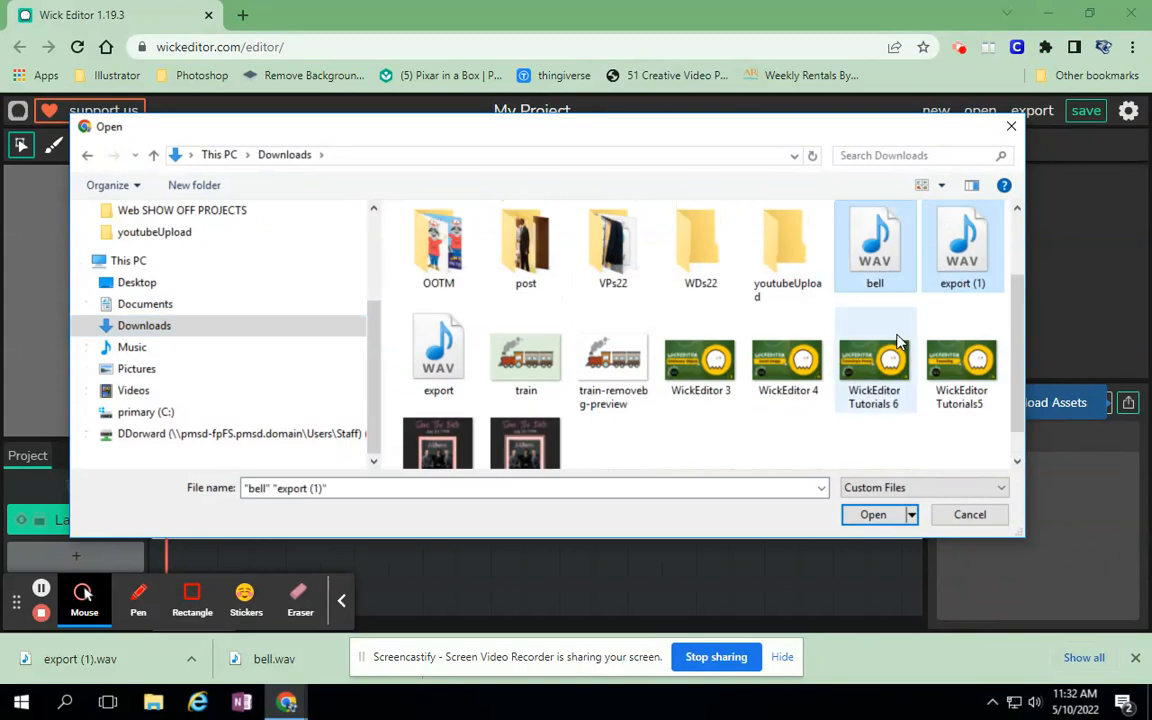
{"action": "left_click", "coordinate": [872, 514]}
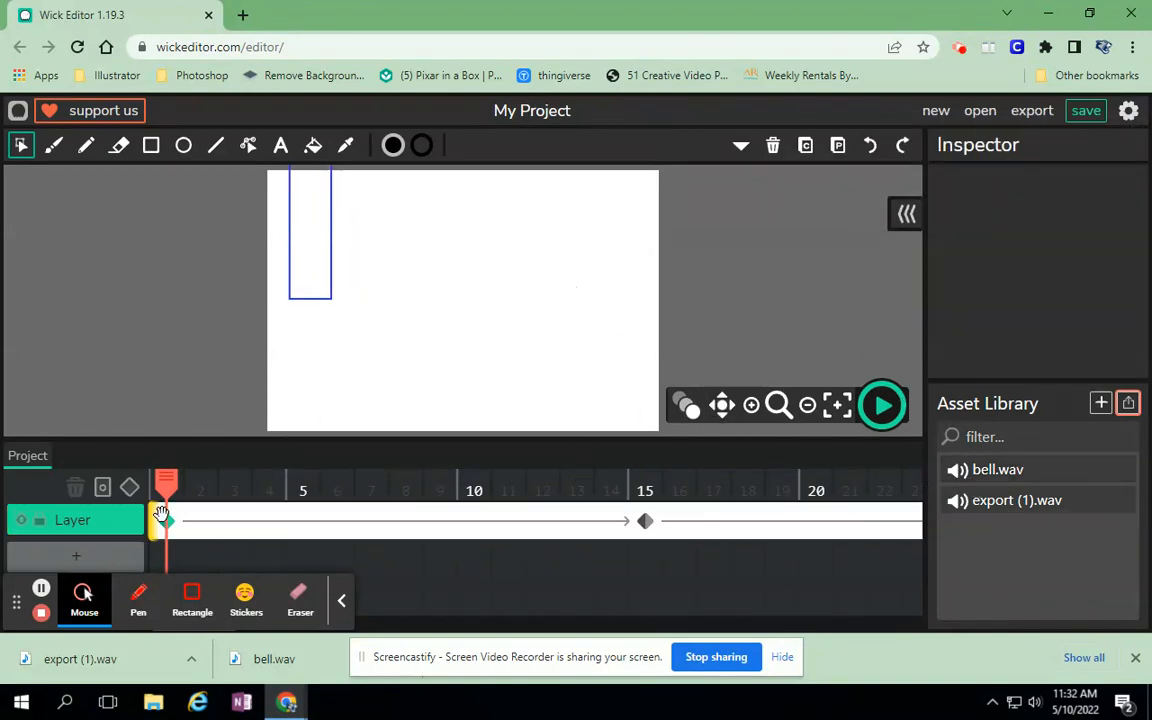
Add Layer 2 with a bell.wav frame of length 25
{"action": "left_click", "coordinate": [166, 520]}
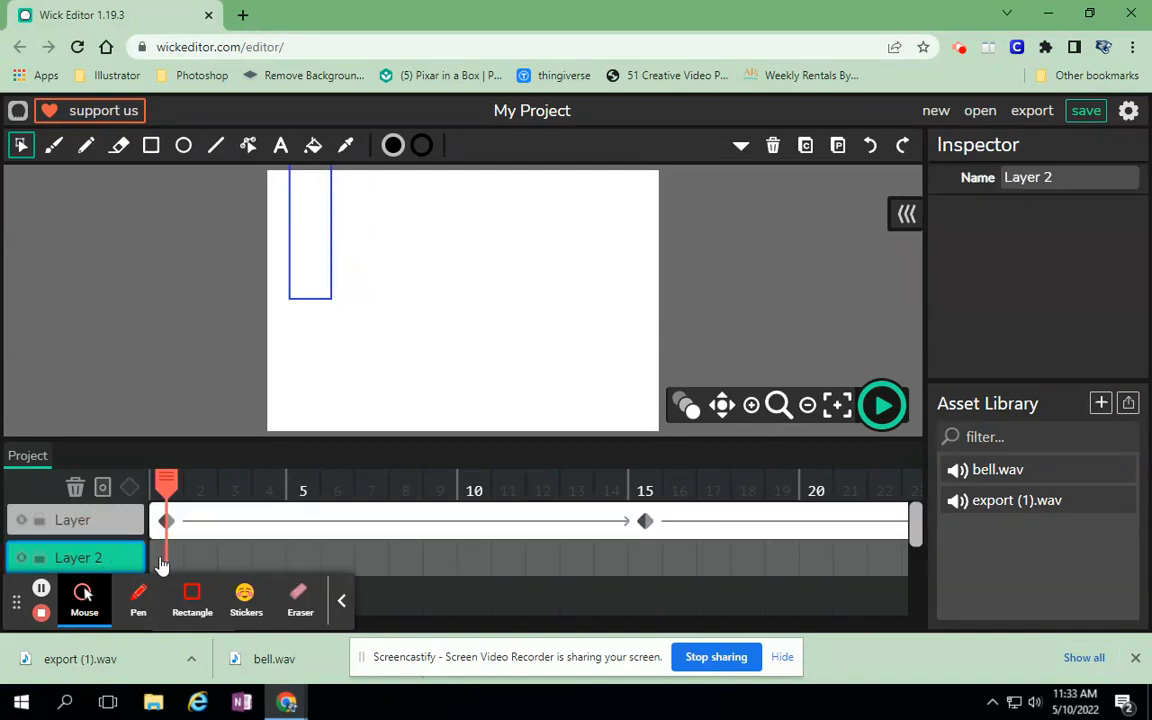
{"action": "left_click", "coordinate": [167, 557]}
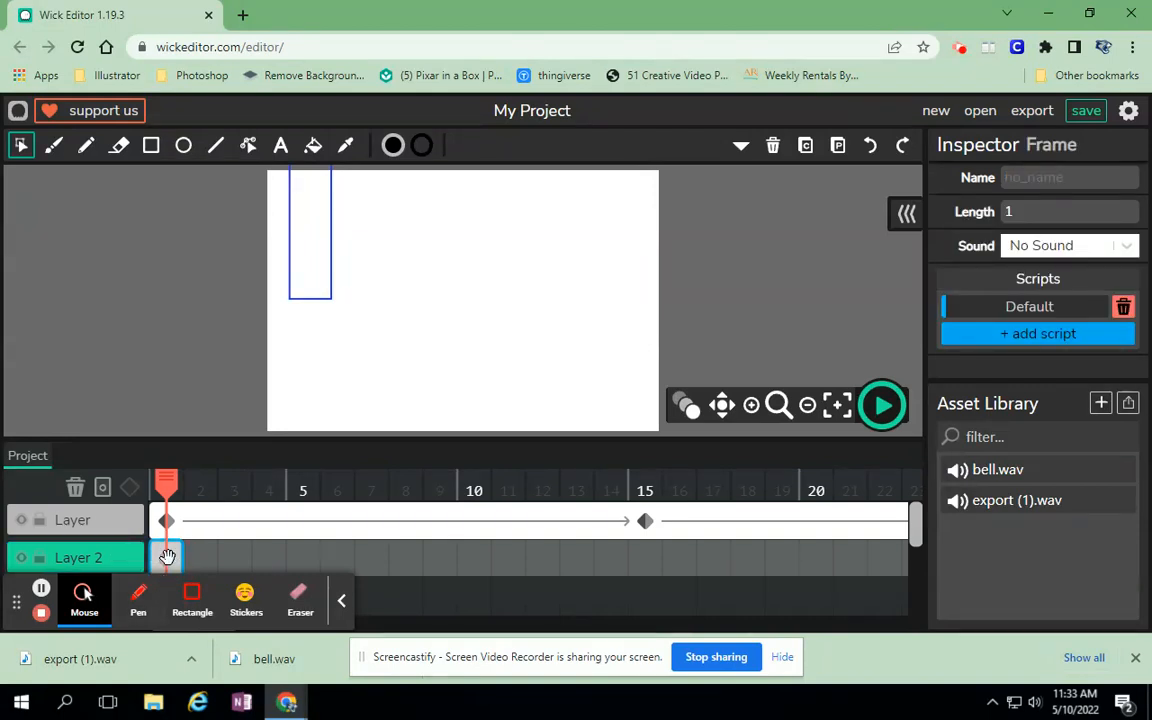
{"action": "mouse_move", "coordinate": [165, 557]}
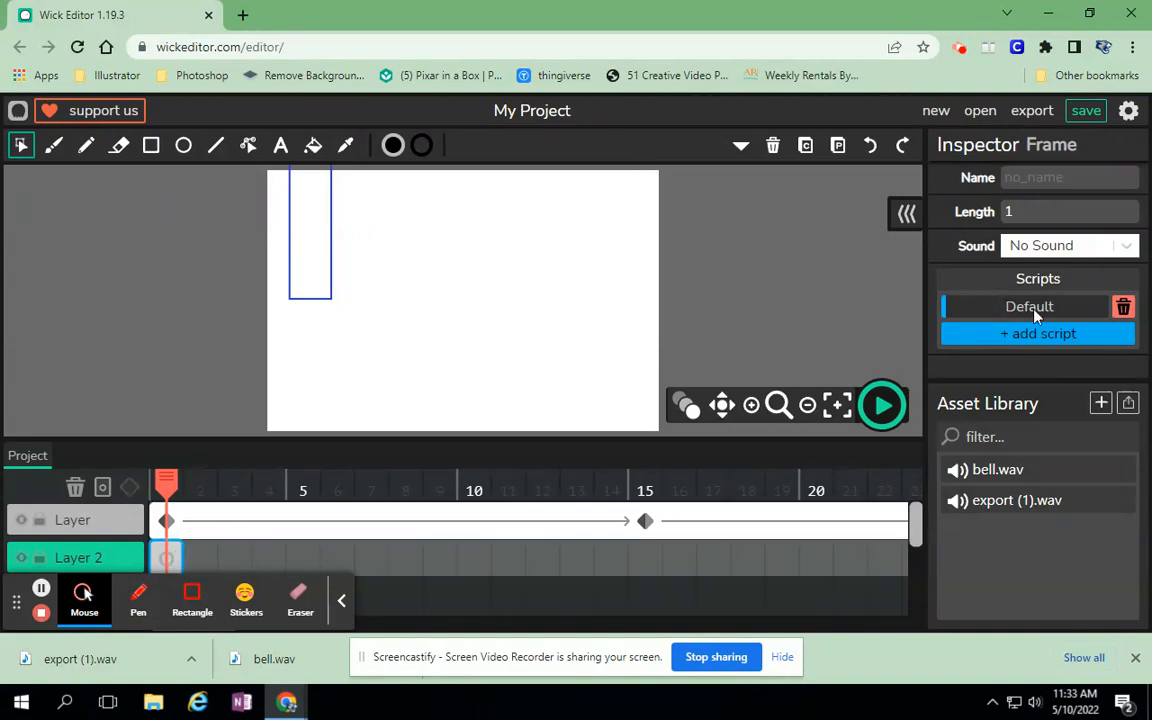
{"action": "left_click", "coordinate": [1070, 245]}
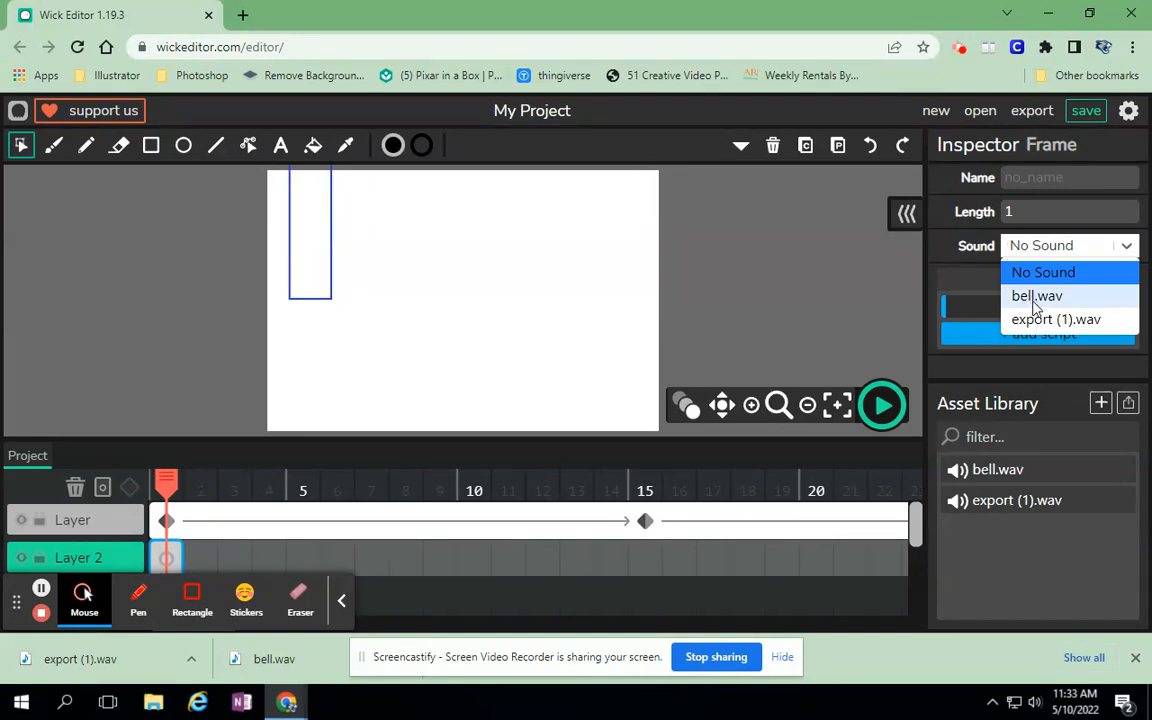
{"action": "left_click", "coordinate": [1037, 295]}
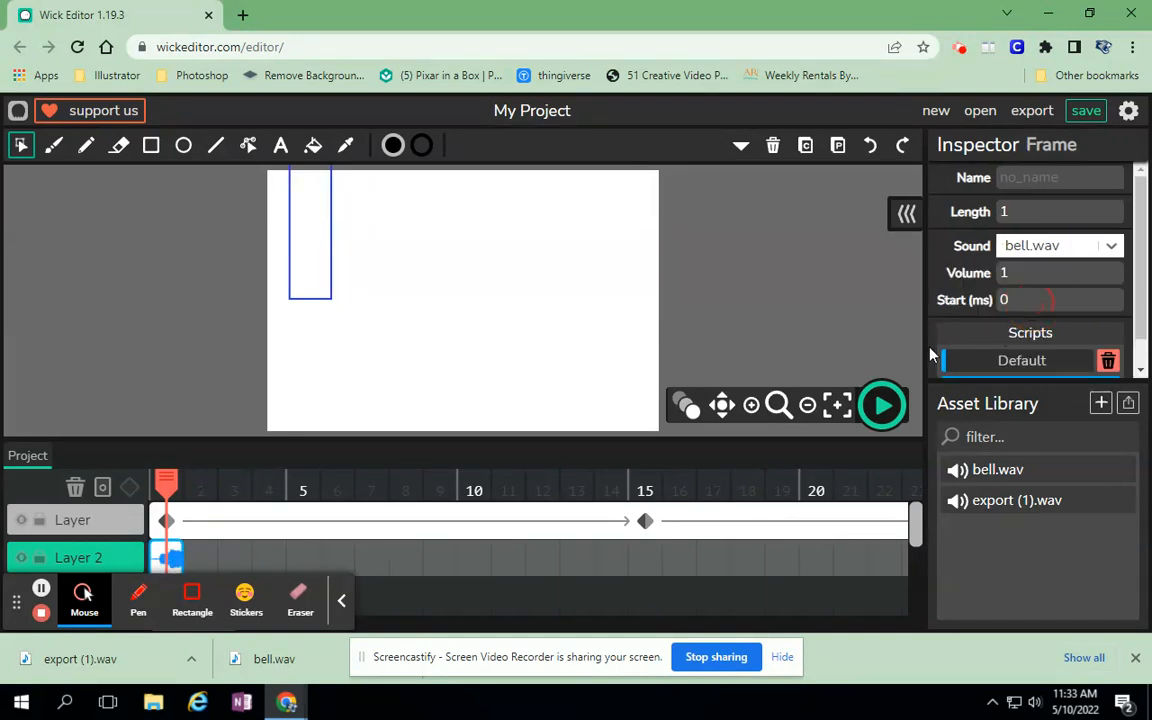
{"action": "left_click", "coordinate": [167, 557]}
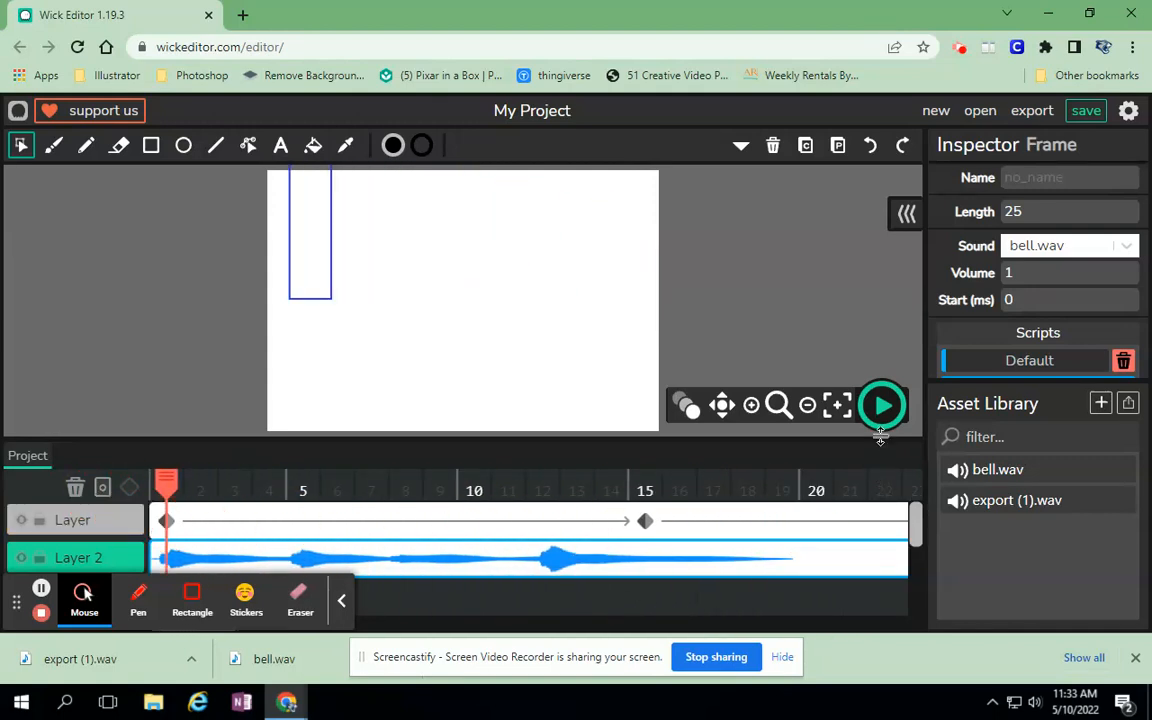
Play the animation preview with the bell sound, then stop it
{"action": "left_click", "coordinate": [881, 405]}
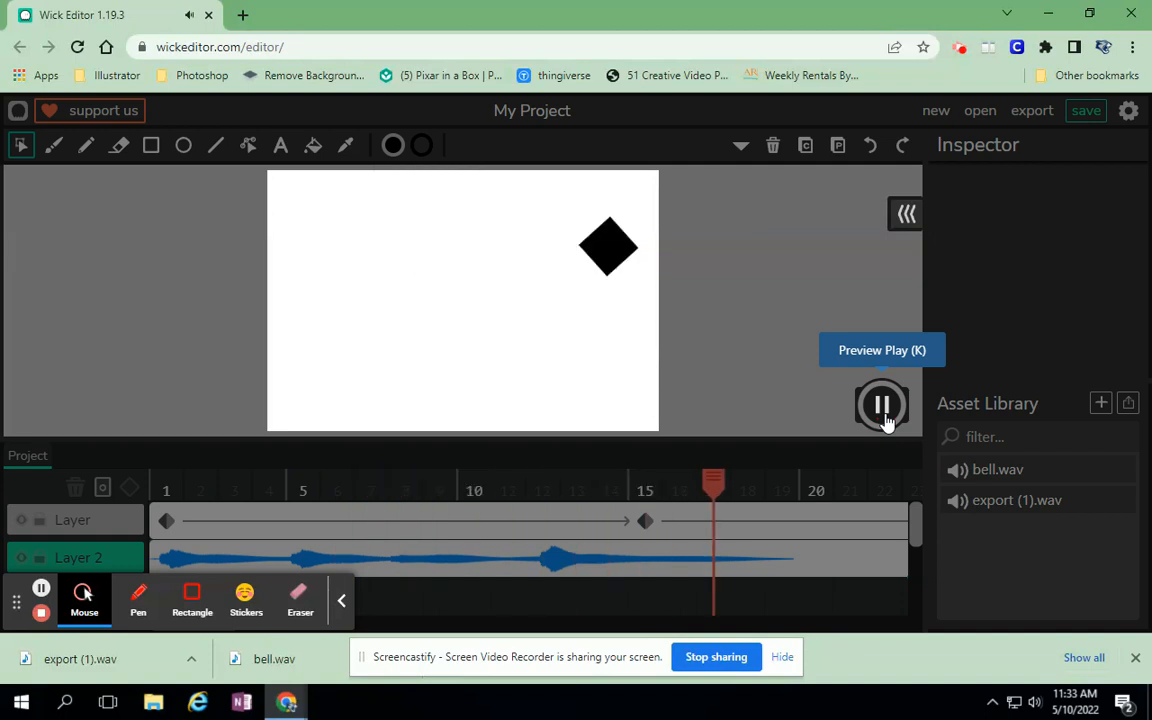
{"action": "left_click", "coordinate": [881, 404]}
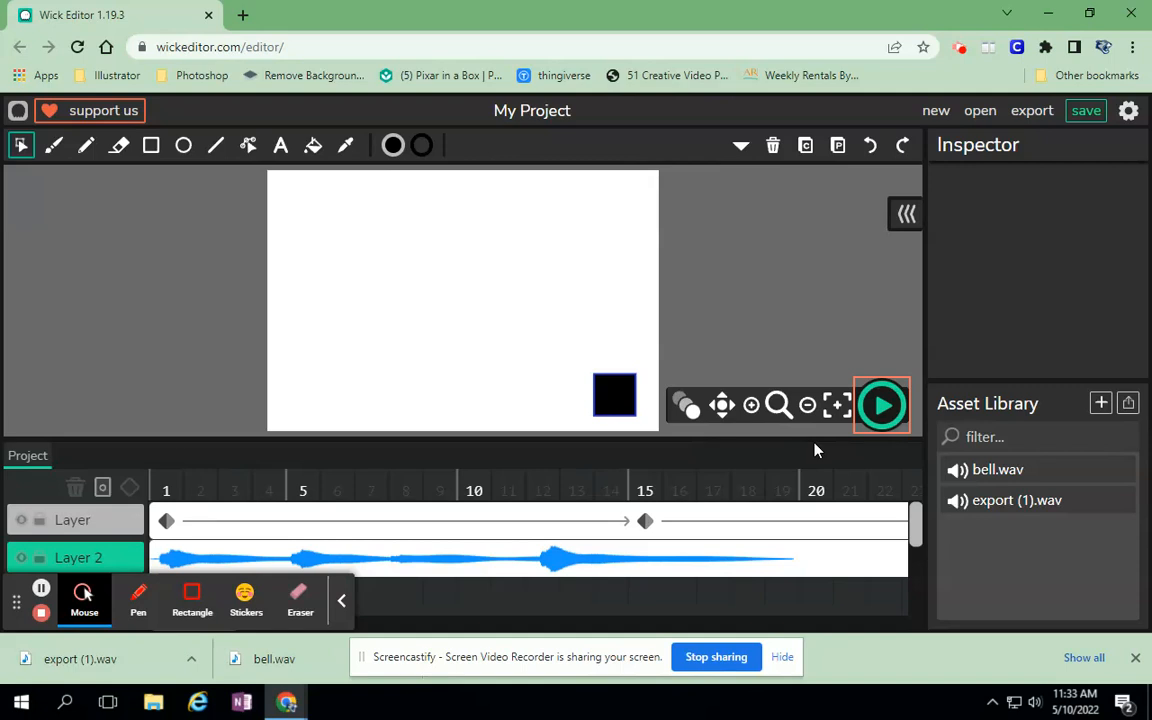
{"action": "mouse_move", "coordinate": [838, 404]}
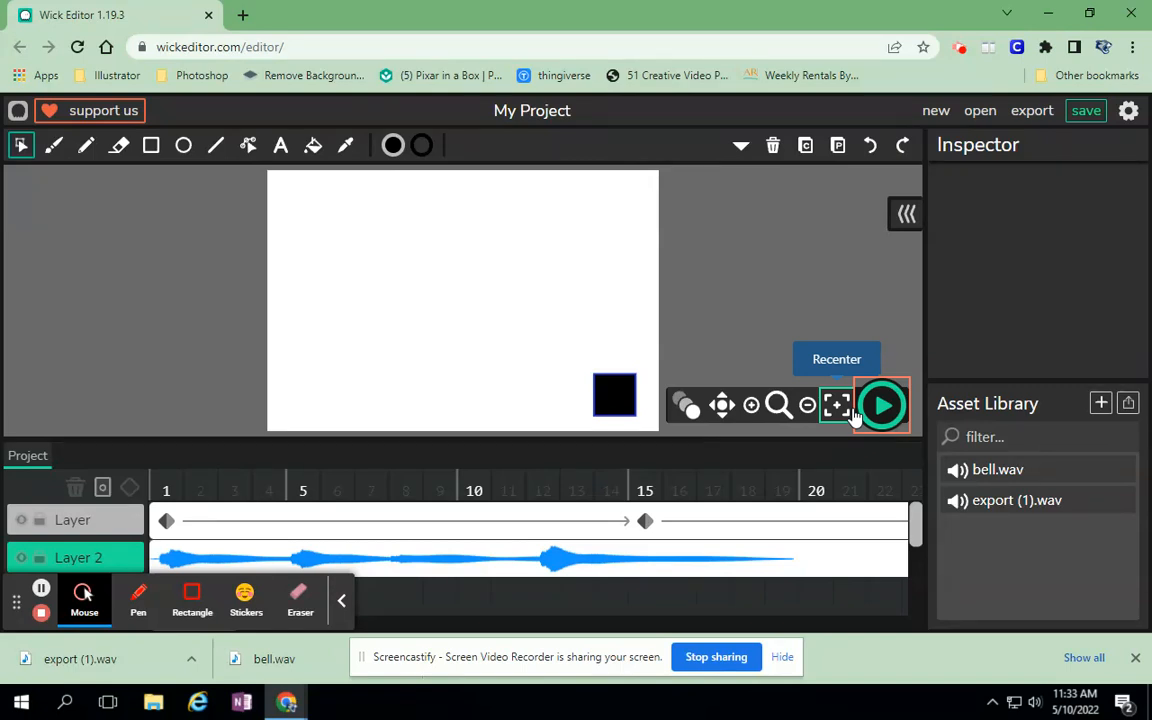
{"action": "mouse_move", "coordinate": [513, 294]}
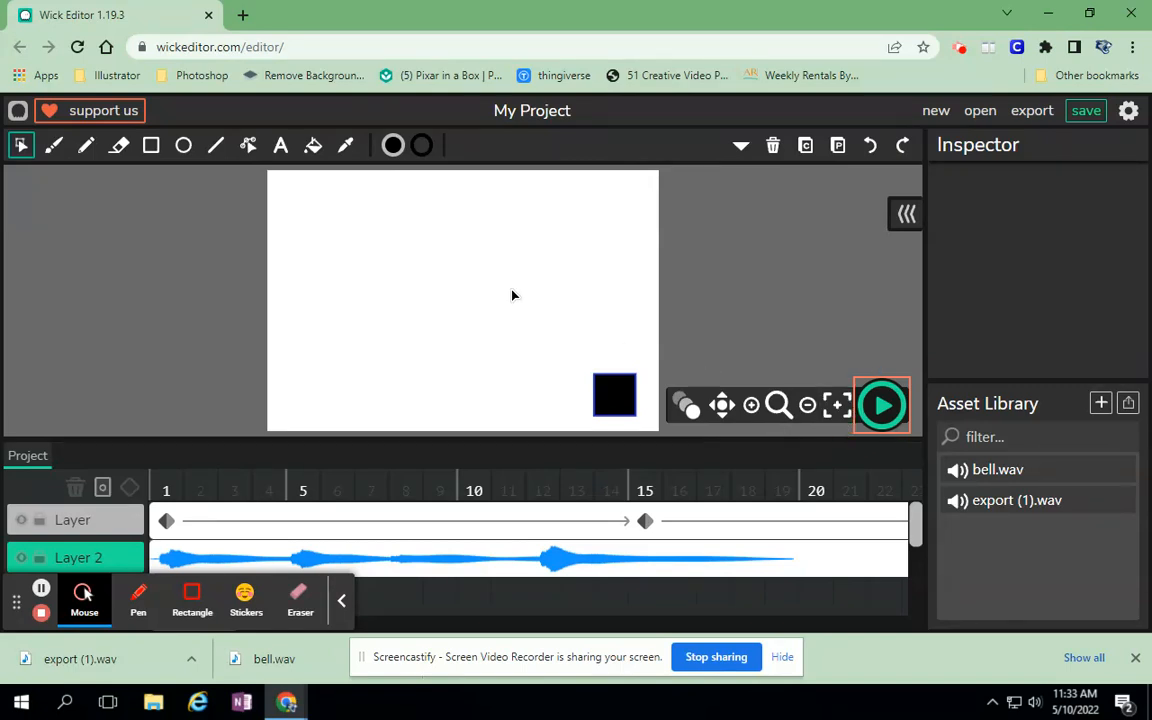